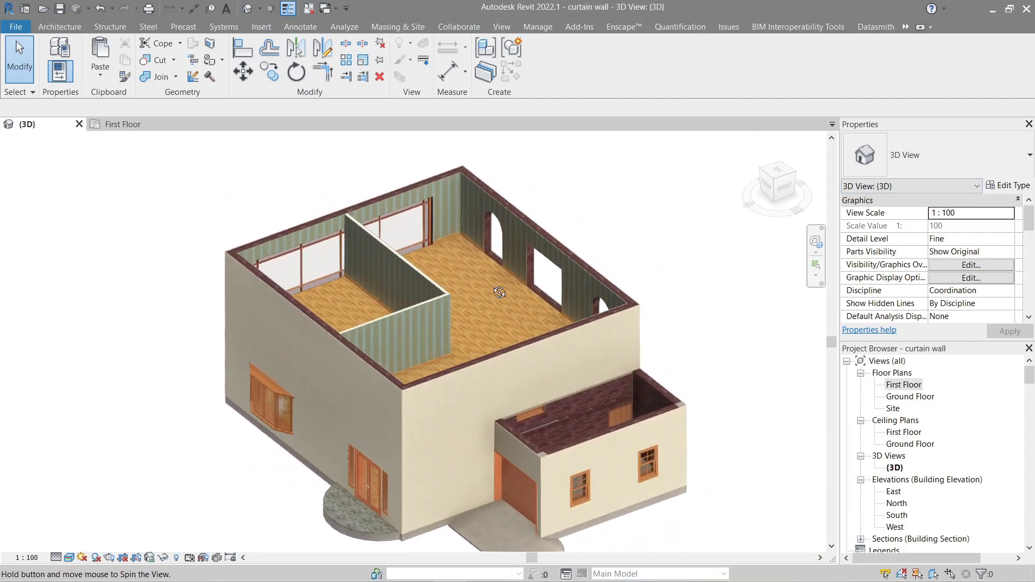
Begin a Roof by Extrusion on the side wall, referenced to Second Floor with zero offset.
drag(498, 292, 674, 240)
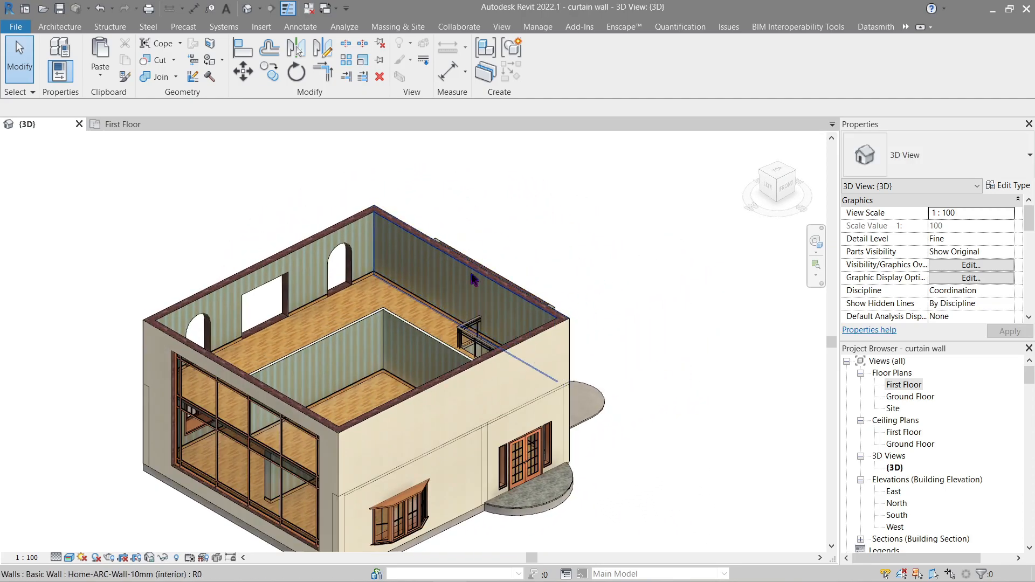
click(59, 25)
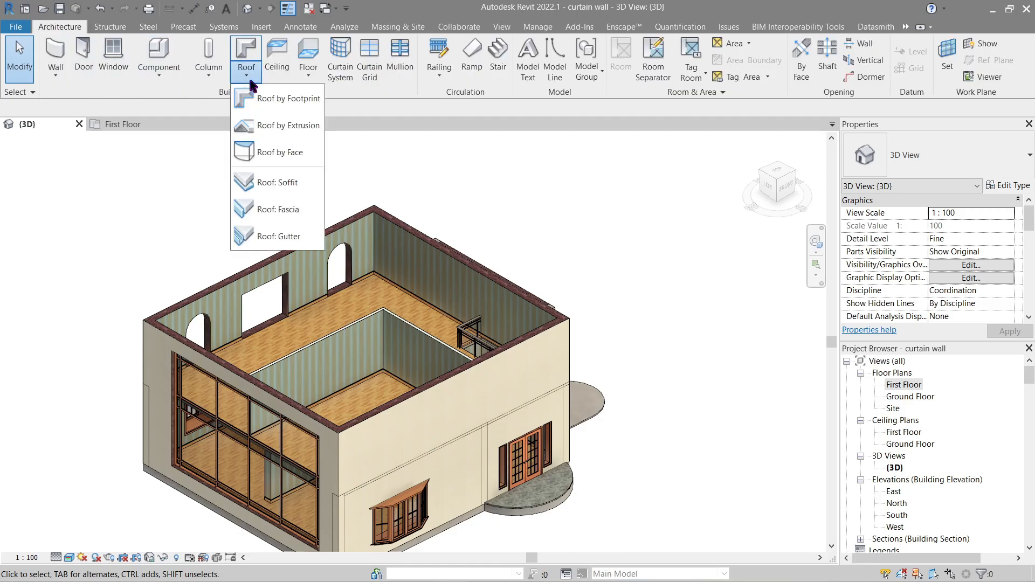
mouse_move(277, 125)
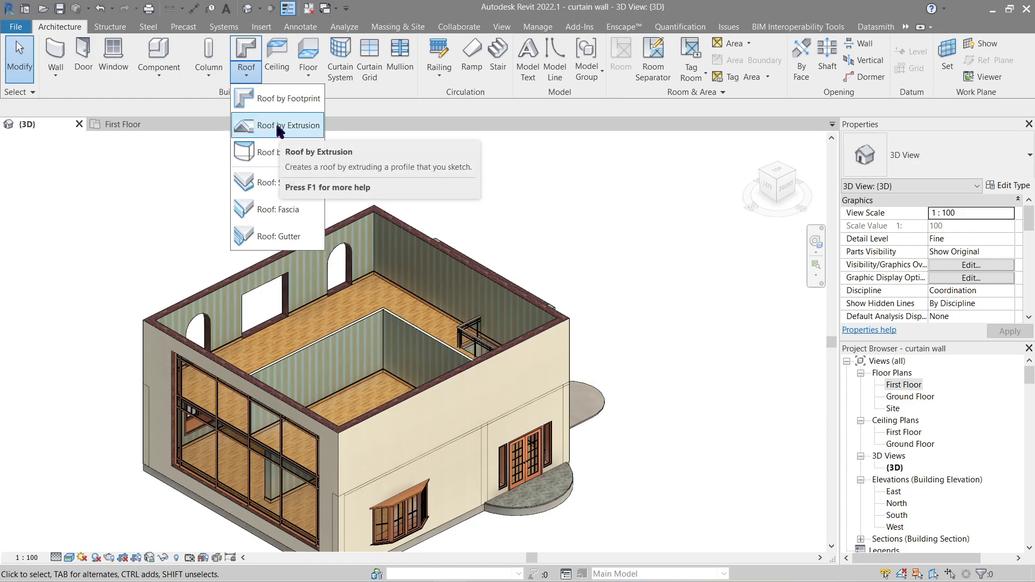
click(277, 125)
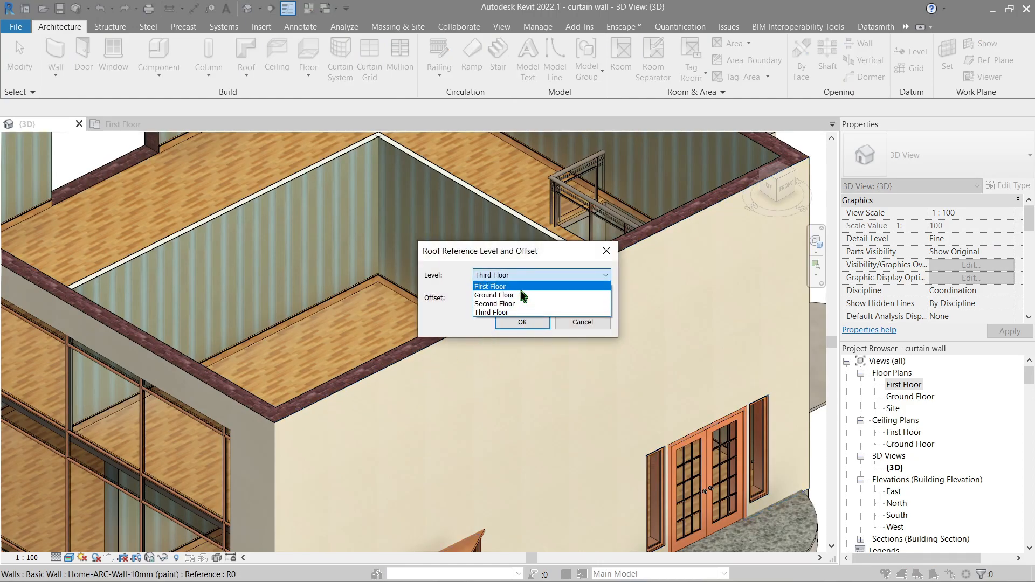
click(494, 305)
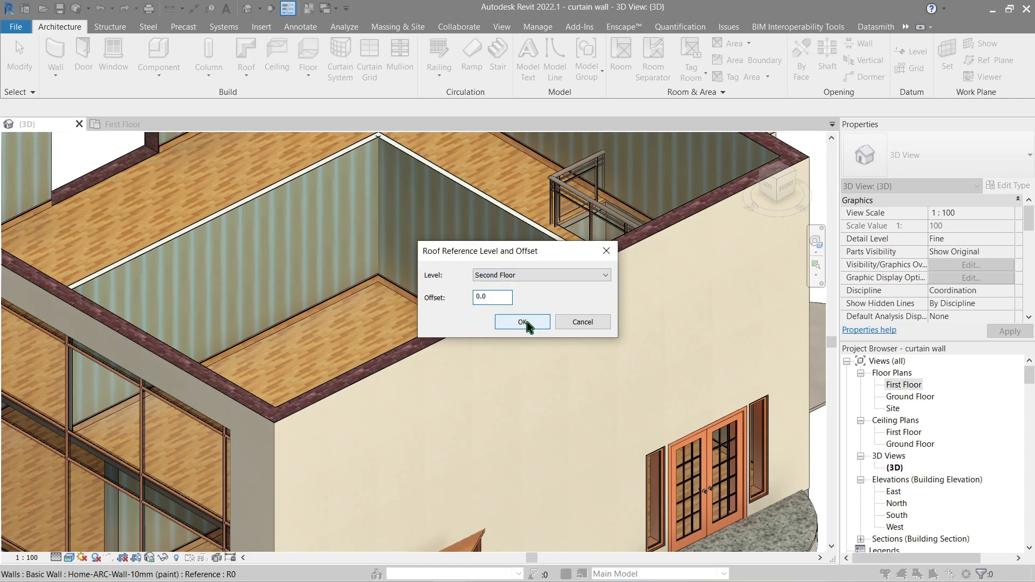
click(522, 323)
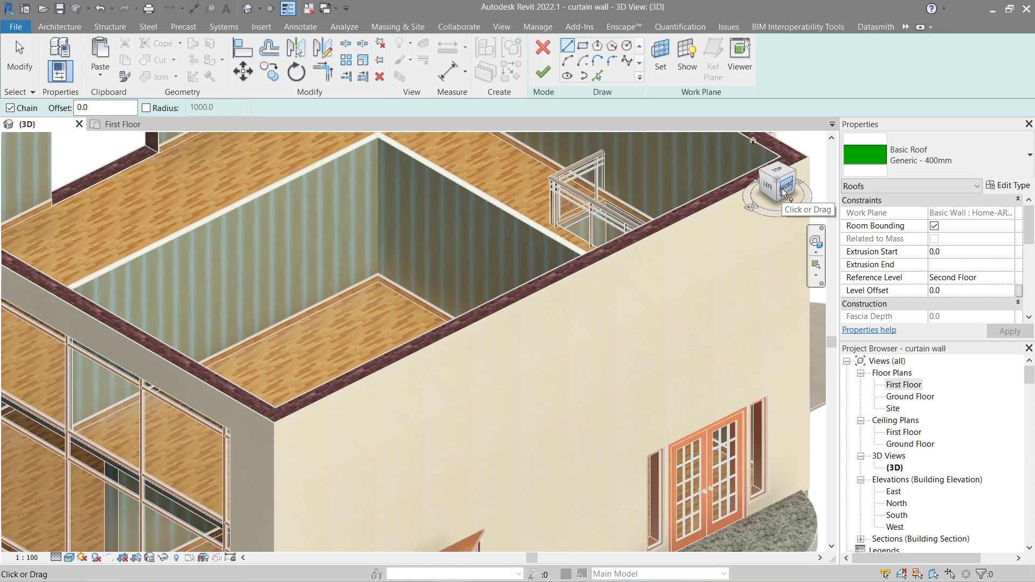
Sketch an arc in front view, finish the arched roof, inspect it, then undo it.
click(779, 183)
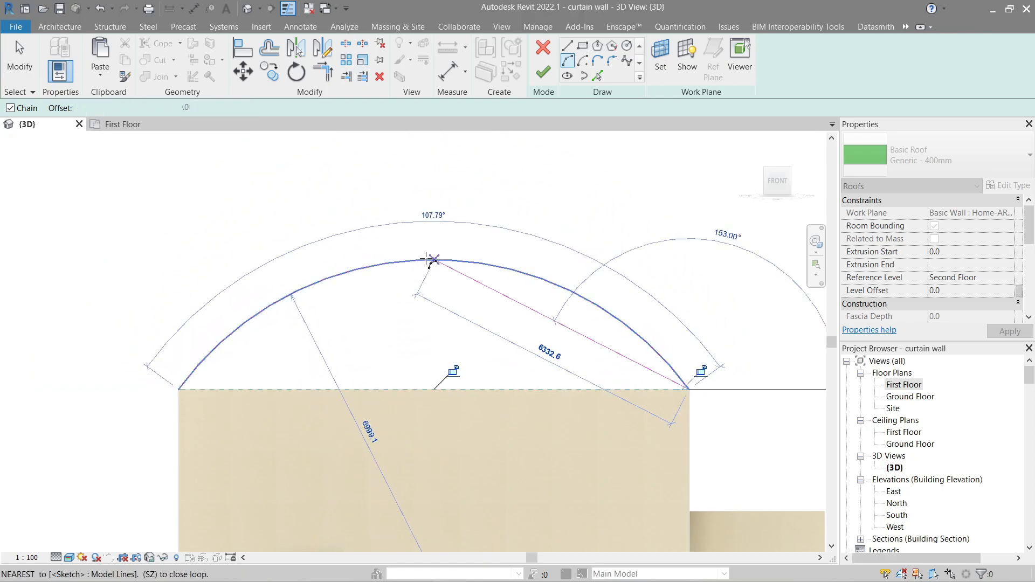
click(1029, 155)
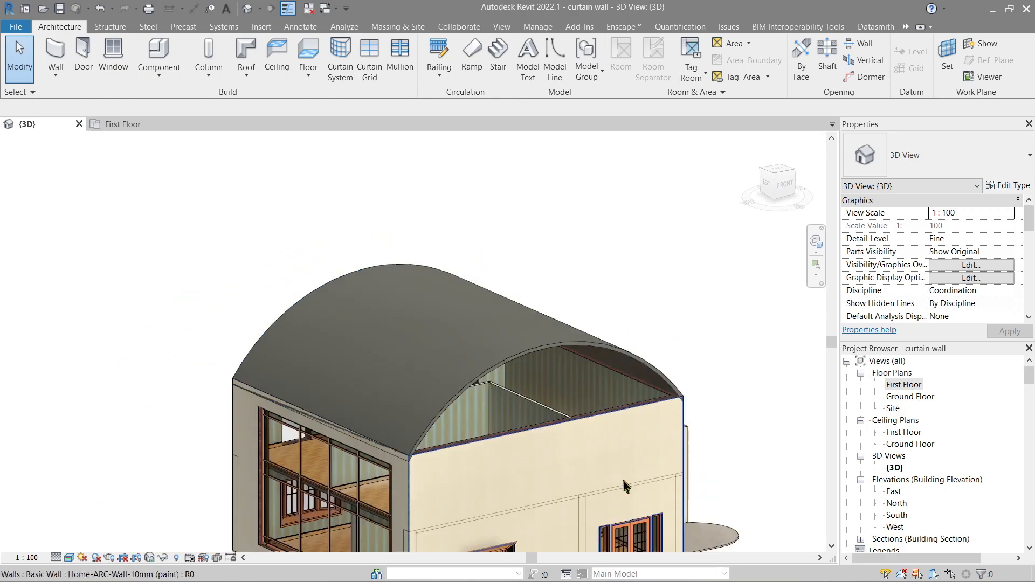
drag(626, 486, 427, 446)
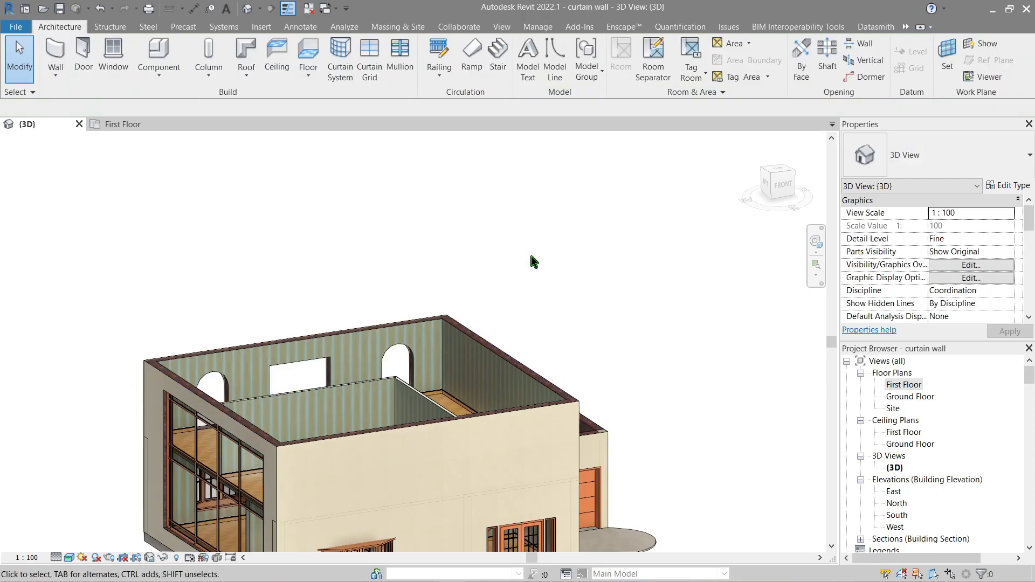
Show the First Floor plan in Realistic style and delete Section 2 from it.
double_click(904, 384)
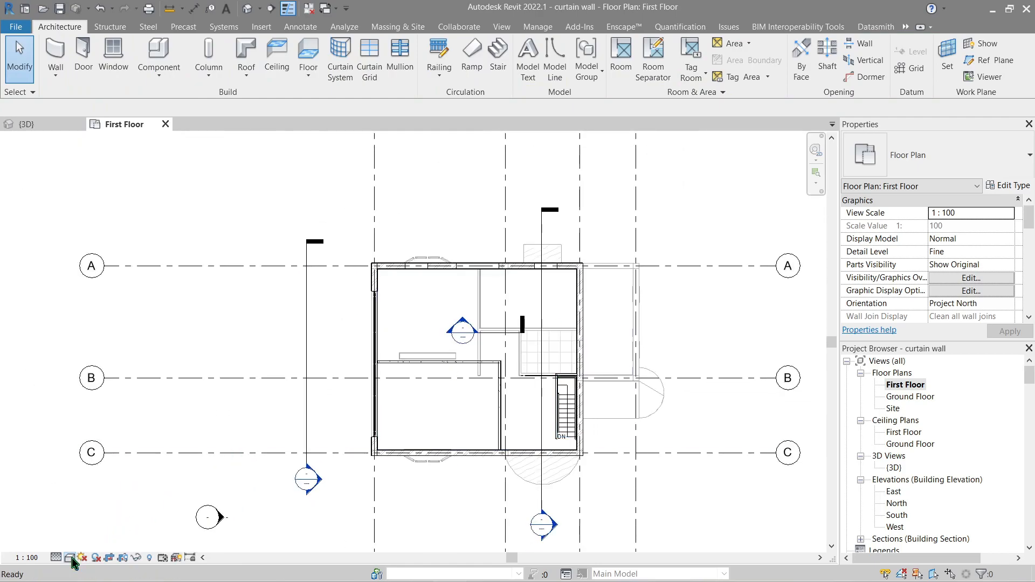
click(69, 558)
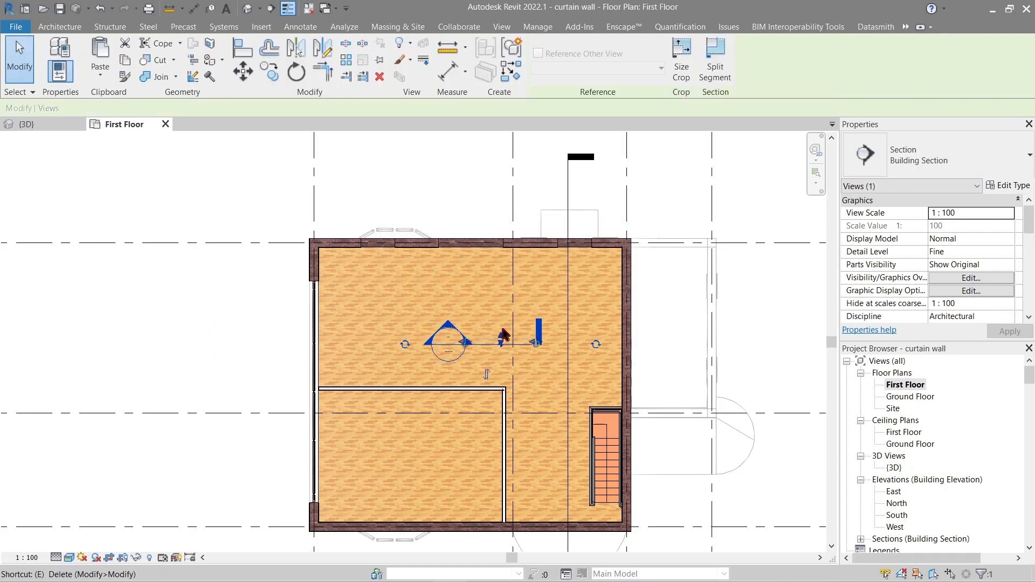
key(Delete)
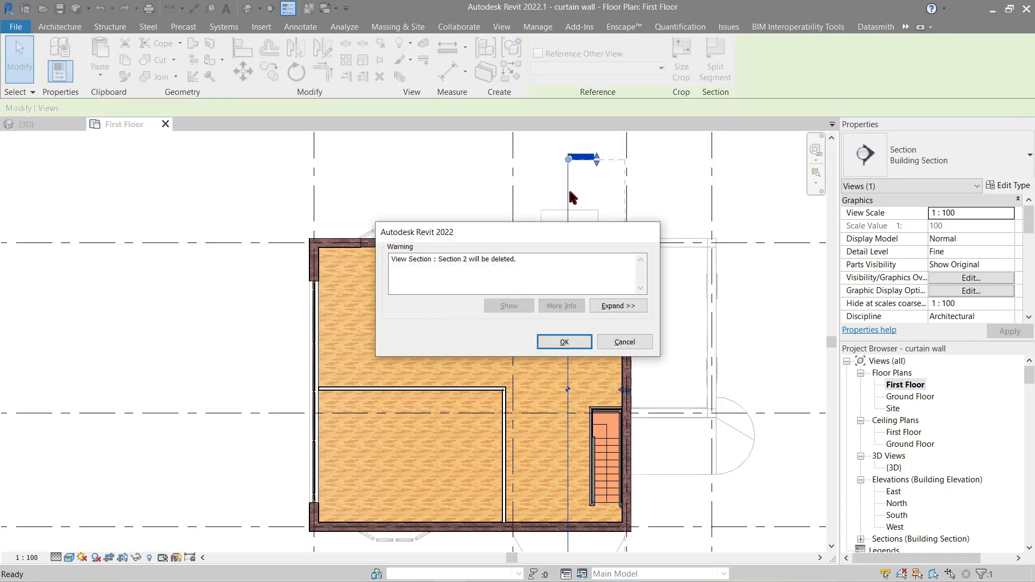
click(563, 342)
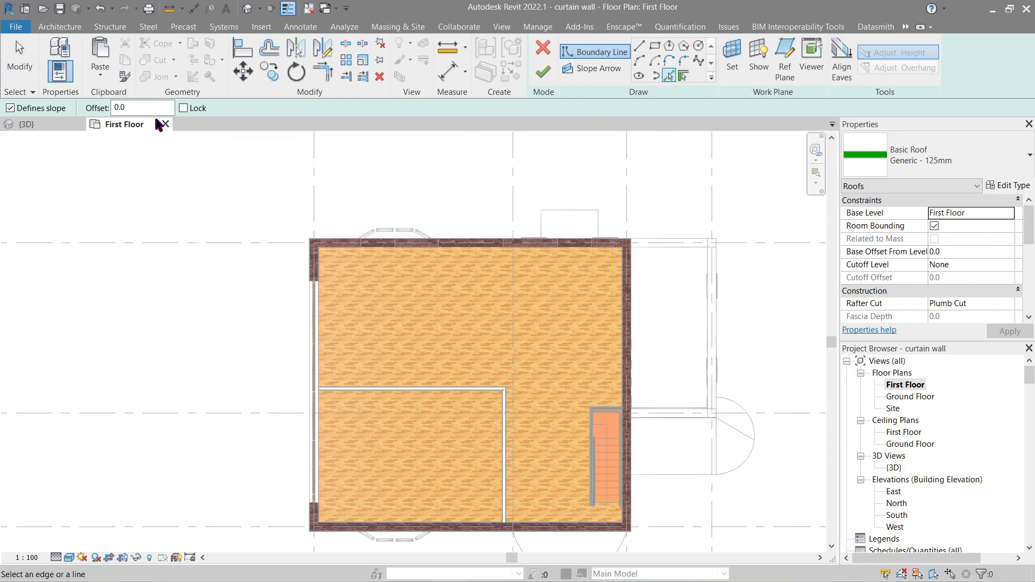
Set the footprint roof boundary overhang offset to 400.
click(141, 108)
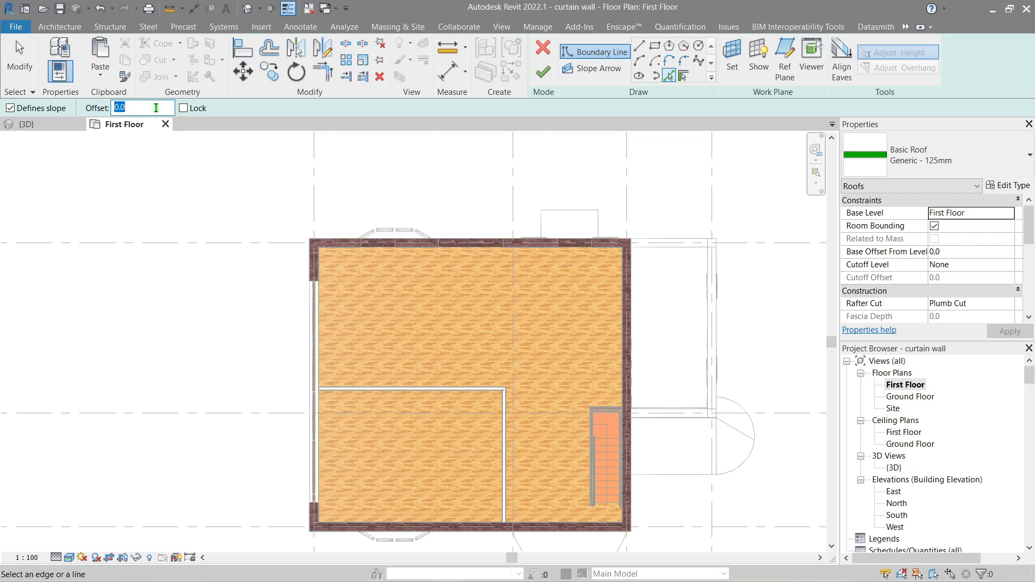
text(400)
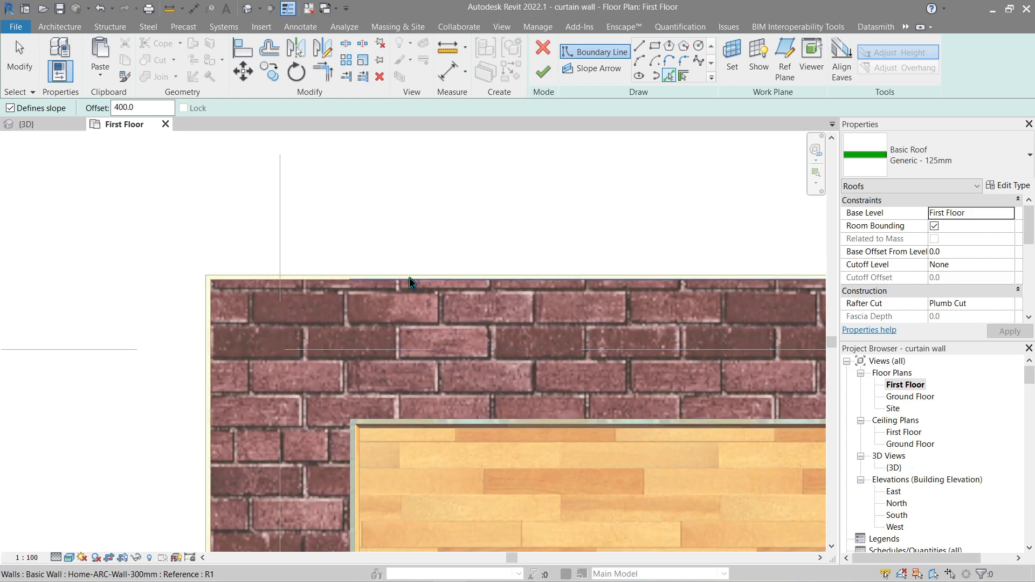
mouse_move(414, 277)
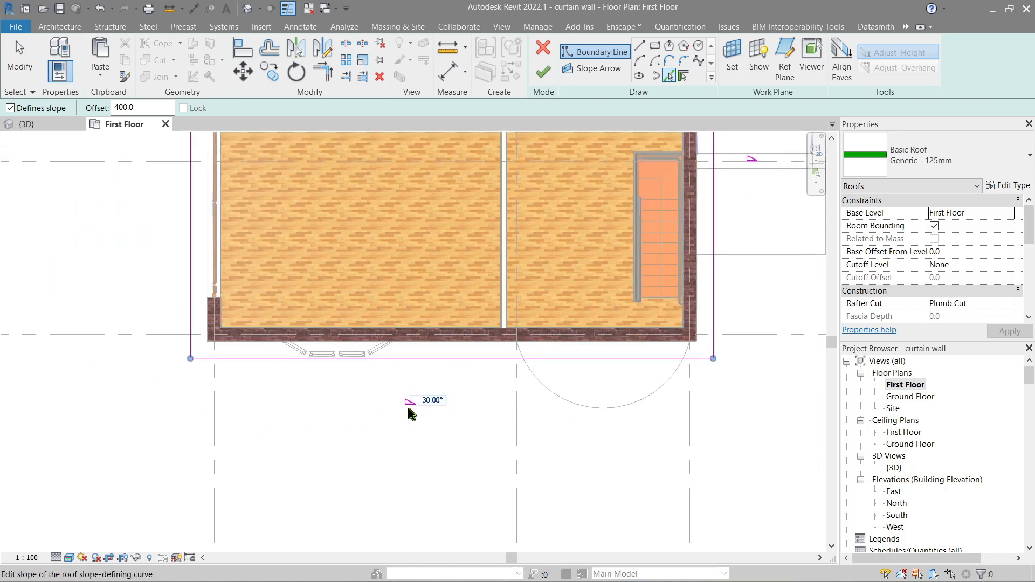
mouse_move(411, 413)
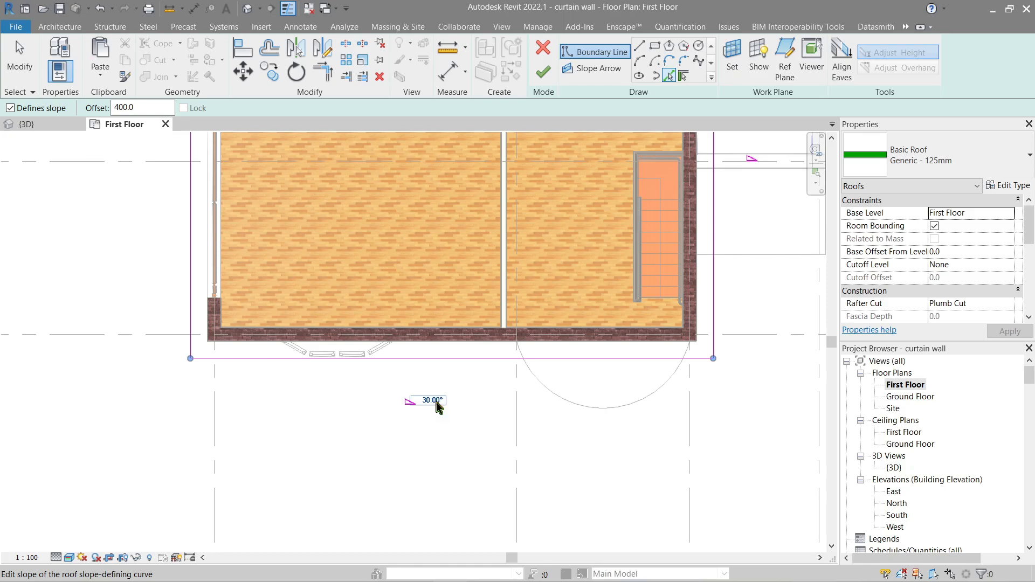
mouse_move(435, 405)
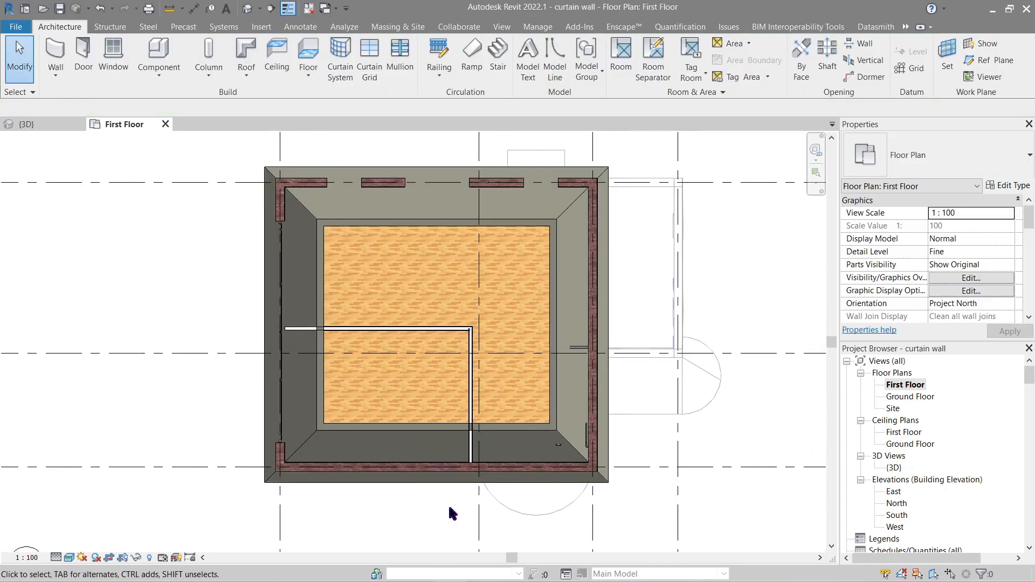
In 3D, move the hipped roof's base level to Second Floor and apply it.
click(25, 124)
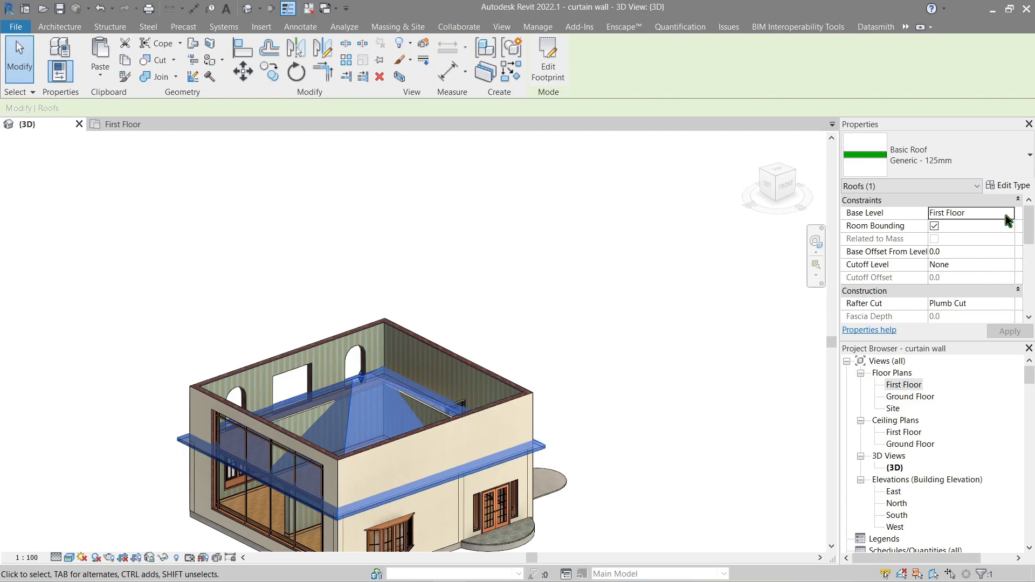
click(964, 212)
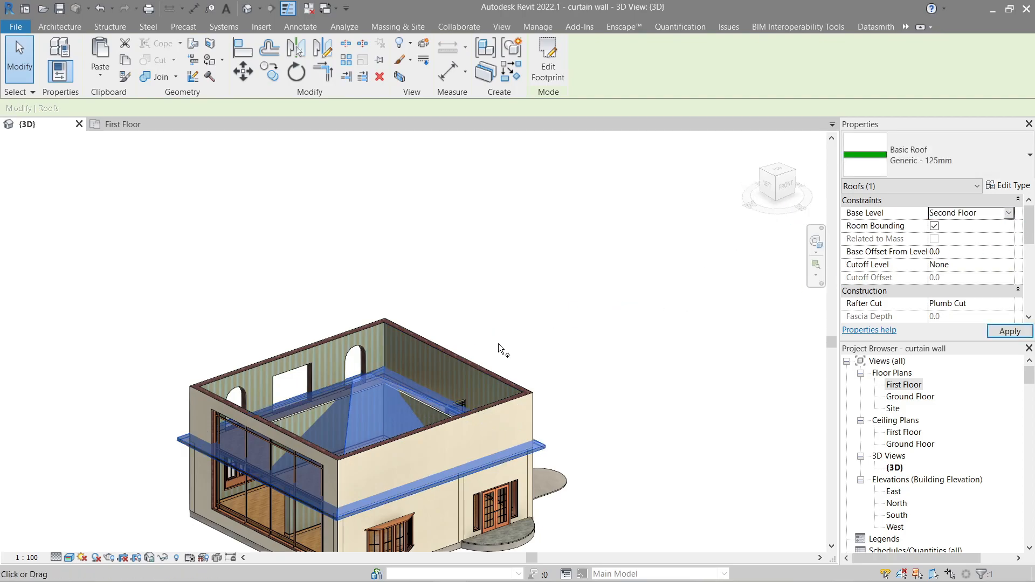
click(58, 26)
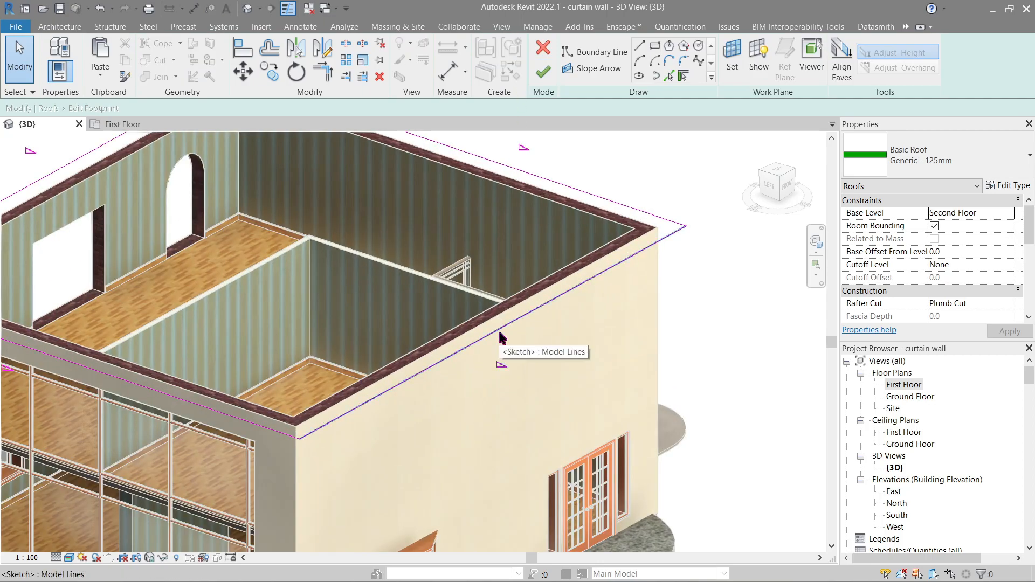
Set a boundary edge slope to 10°, then try 0°, triggering the footprint roof error.
click(501, 339)
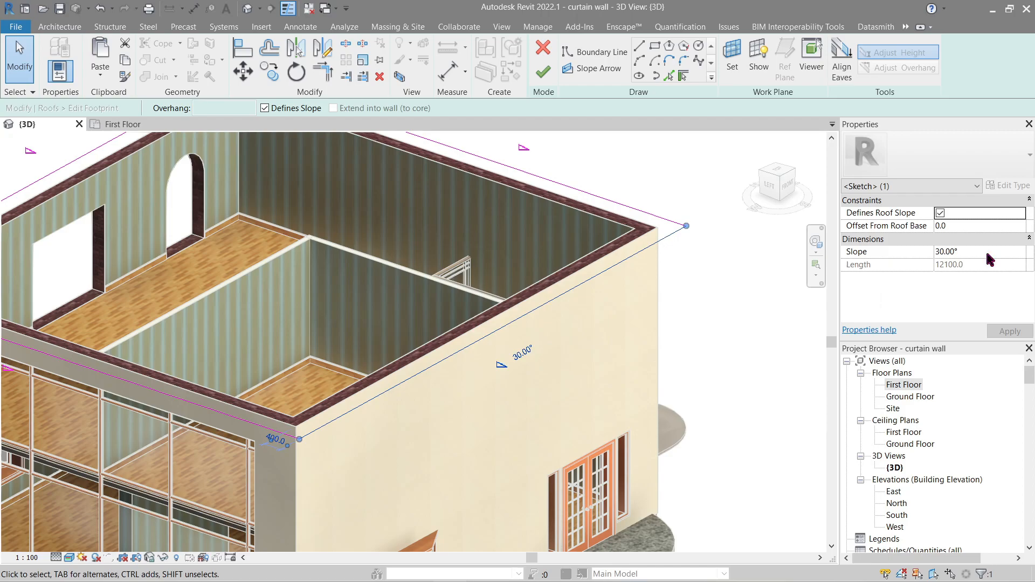
text(10)
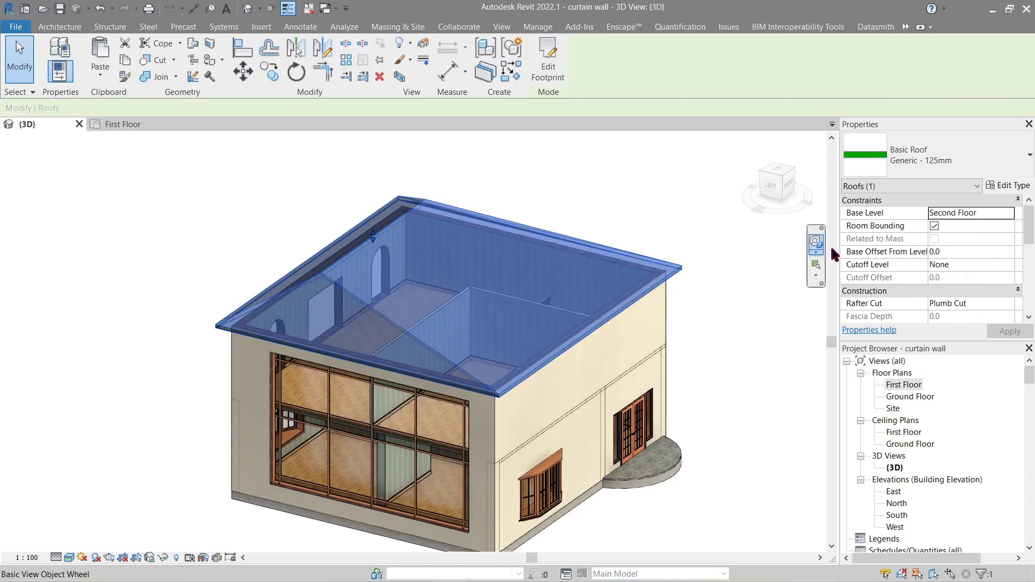
click(548, 58)
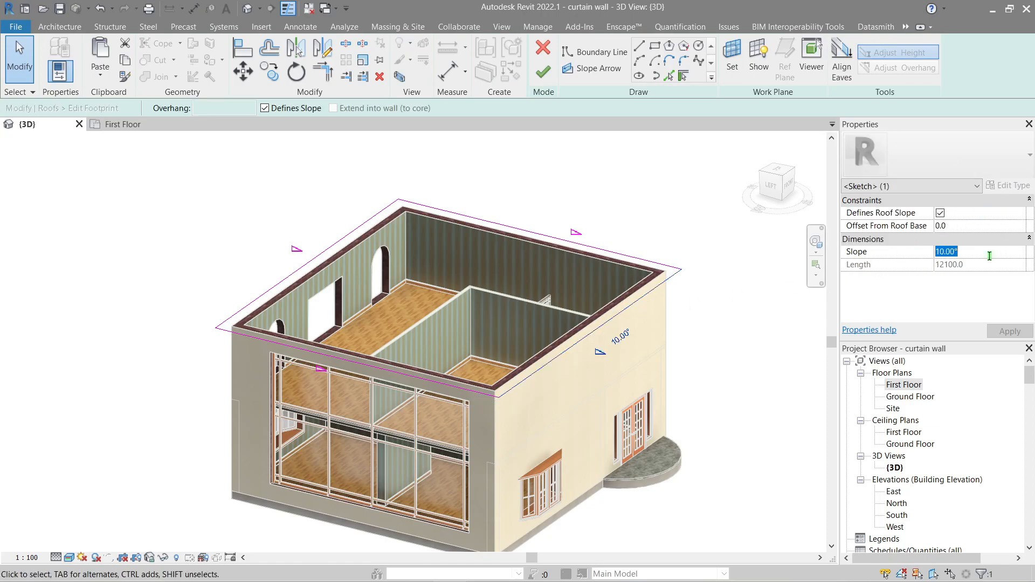
text(0)
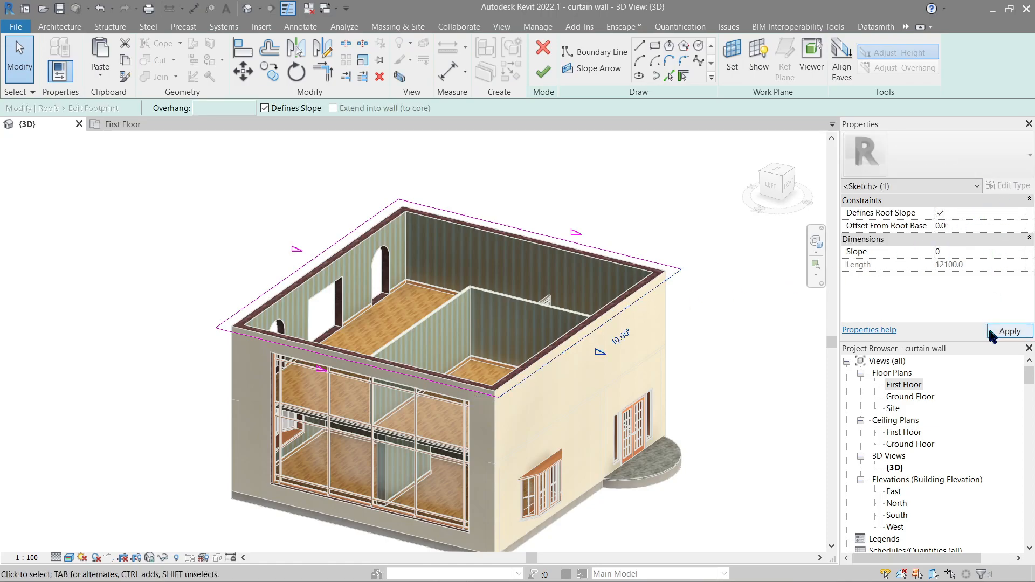
click(1009, 331)
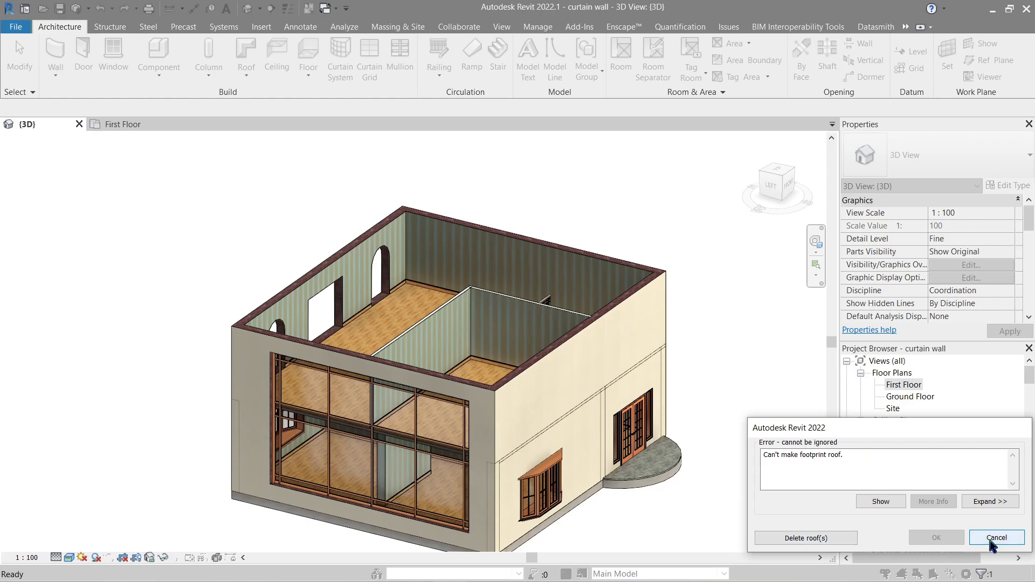
Cancel the error, inspect the hipped roof in 3D, and reopen its footprint sketch.
click(996, 537)
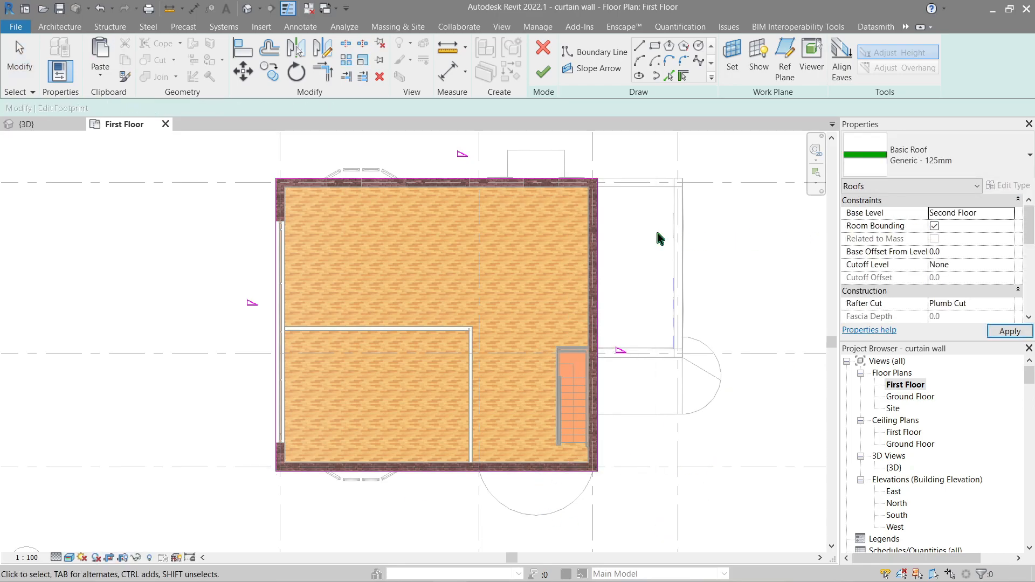
click(28, 124)
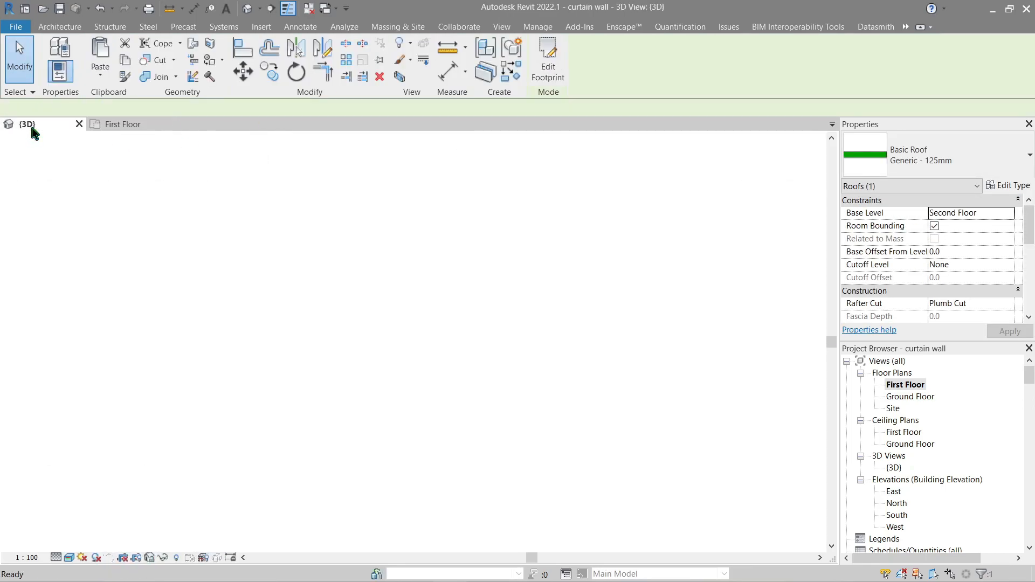
click(58, 26)
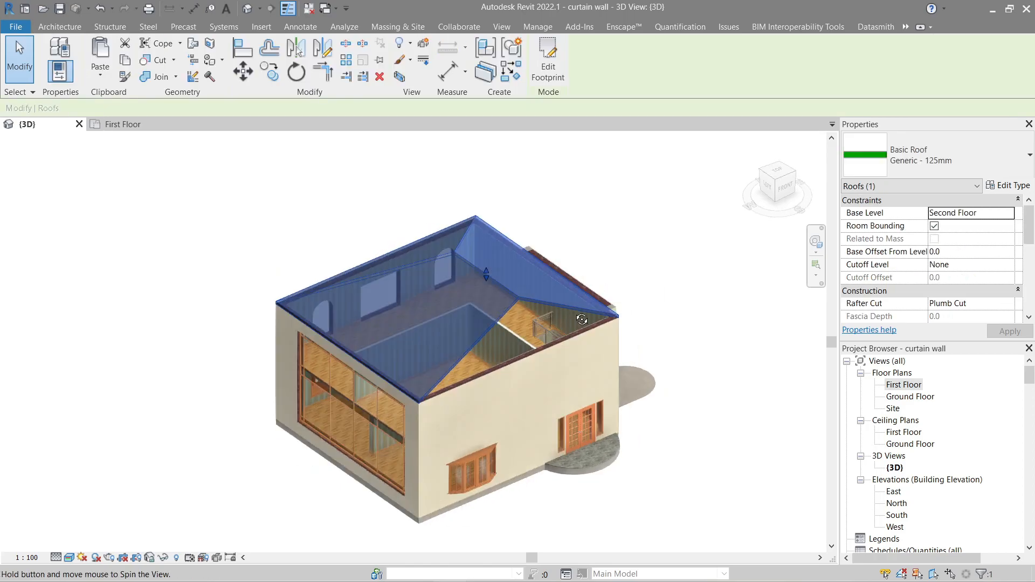
drag(583, 319, 648, 237)
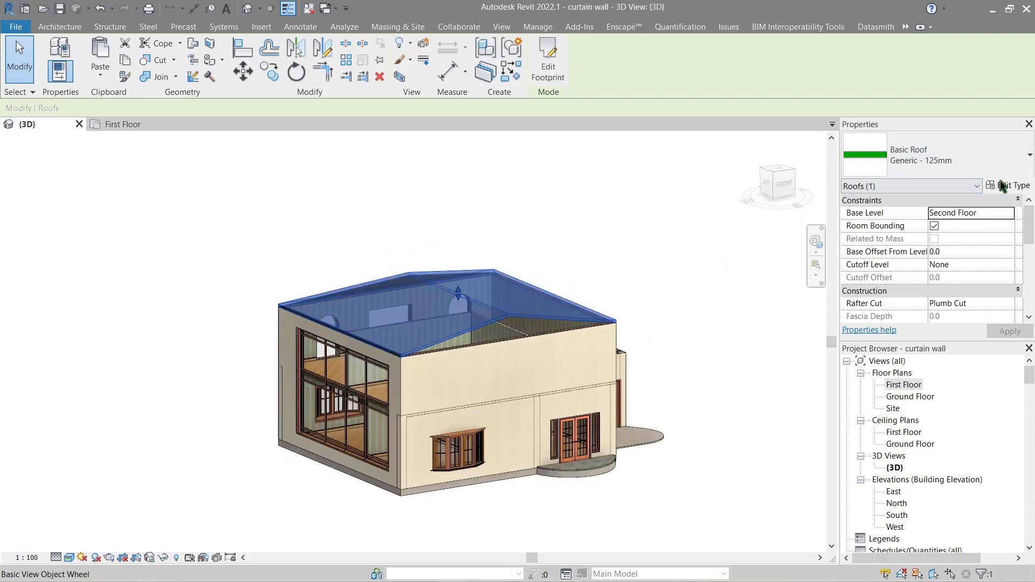
click(547, 60)
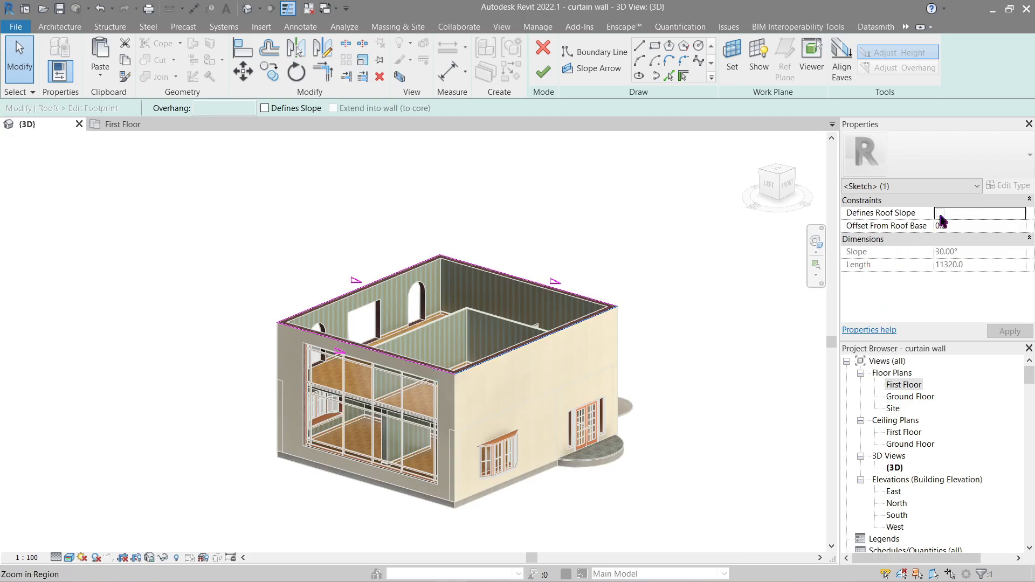
Turn off slope definition on one roof edge and finish the main roof.
click(939, 213)
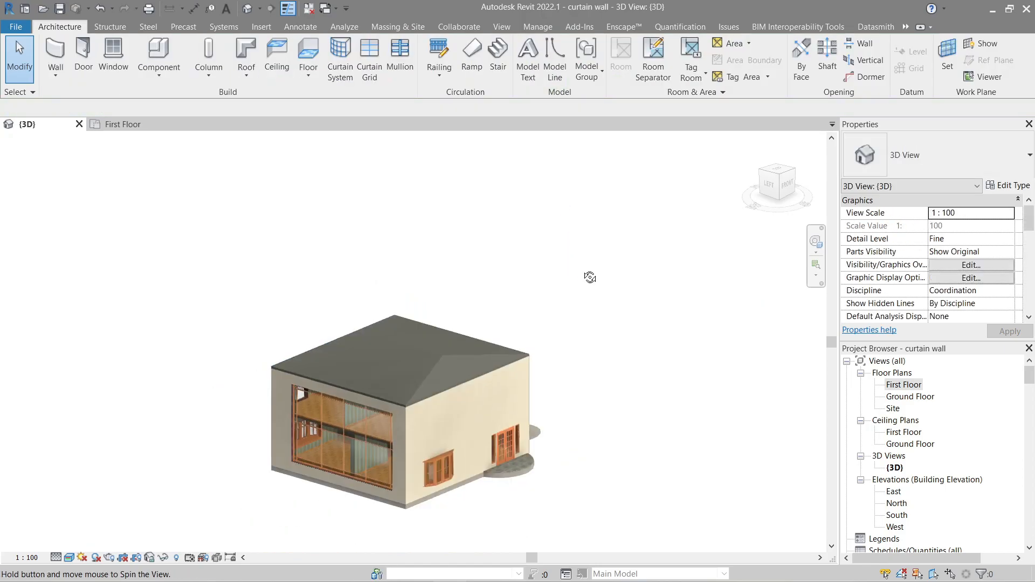
click(389, 343)
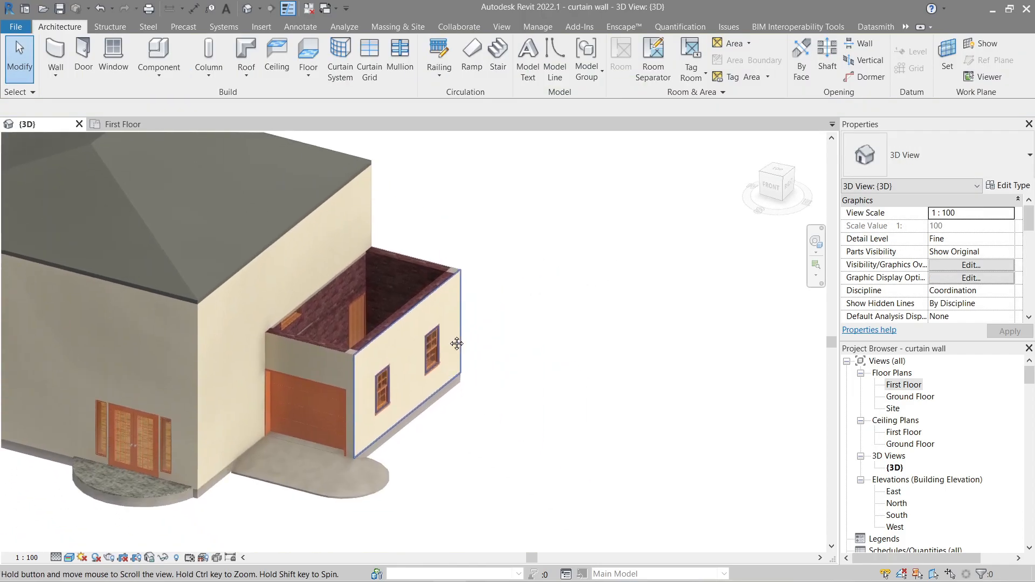
double_click(904, 384)
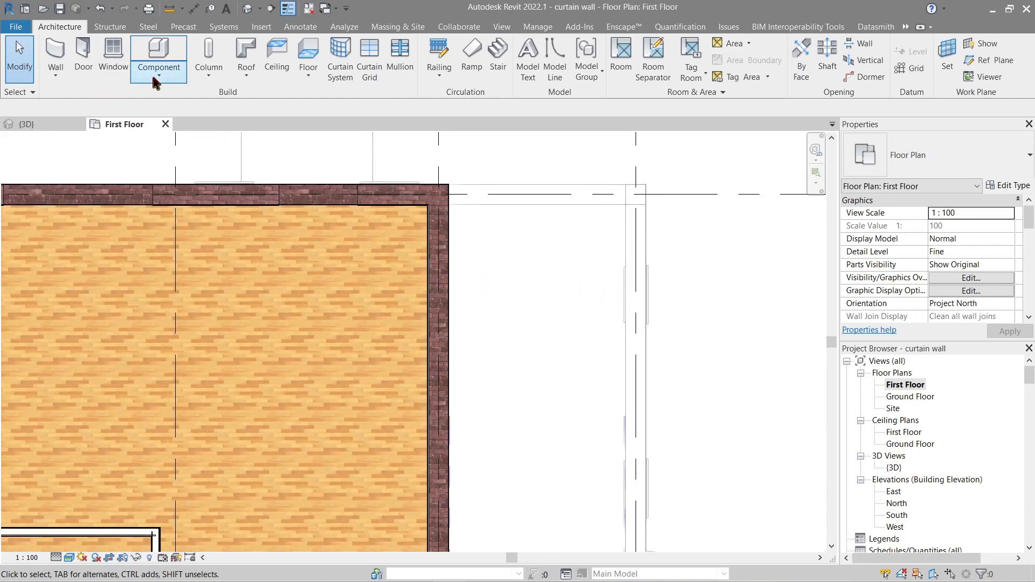
Start a footprint roof around the garage annex walls at 300 offset and trim the lines closed.
click(244, 56)
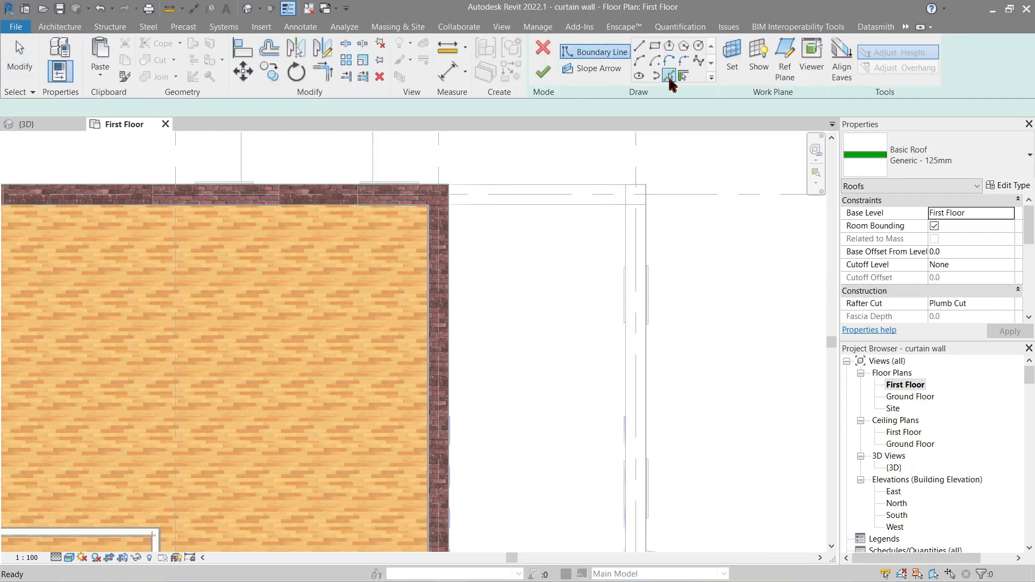
click(668, 74)
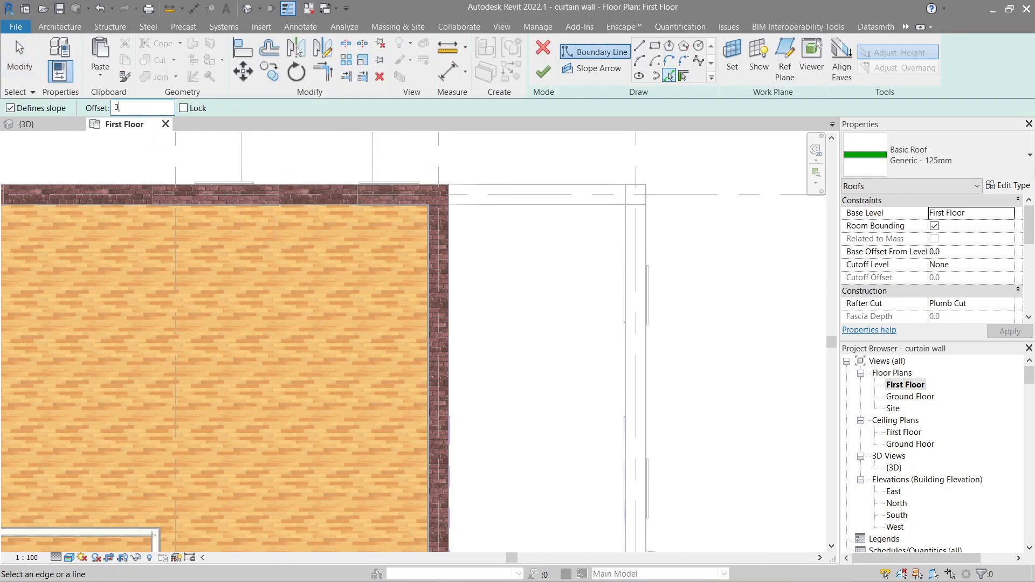
text(300.0)
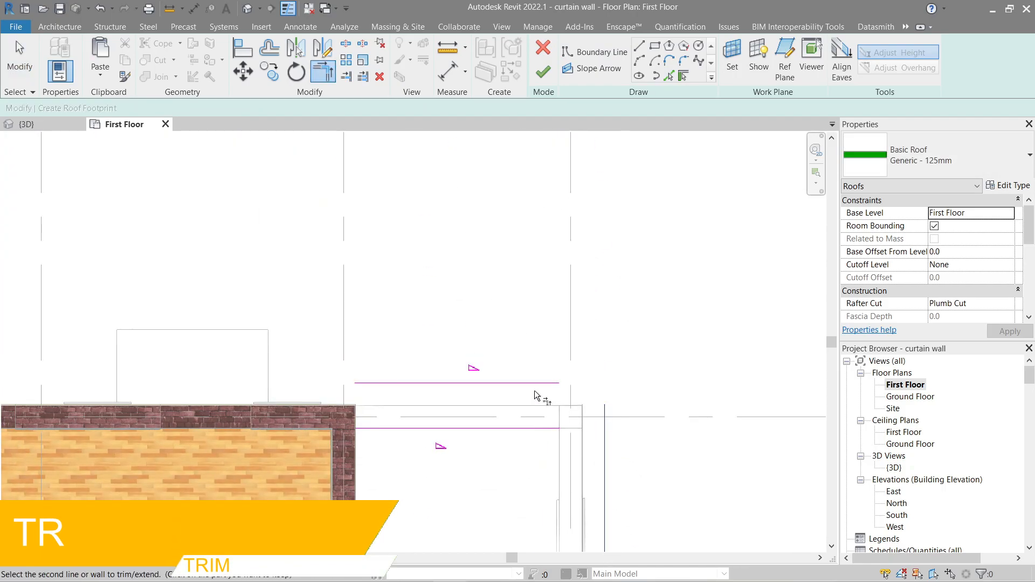
click(480, 382)
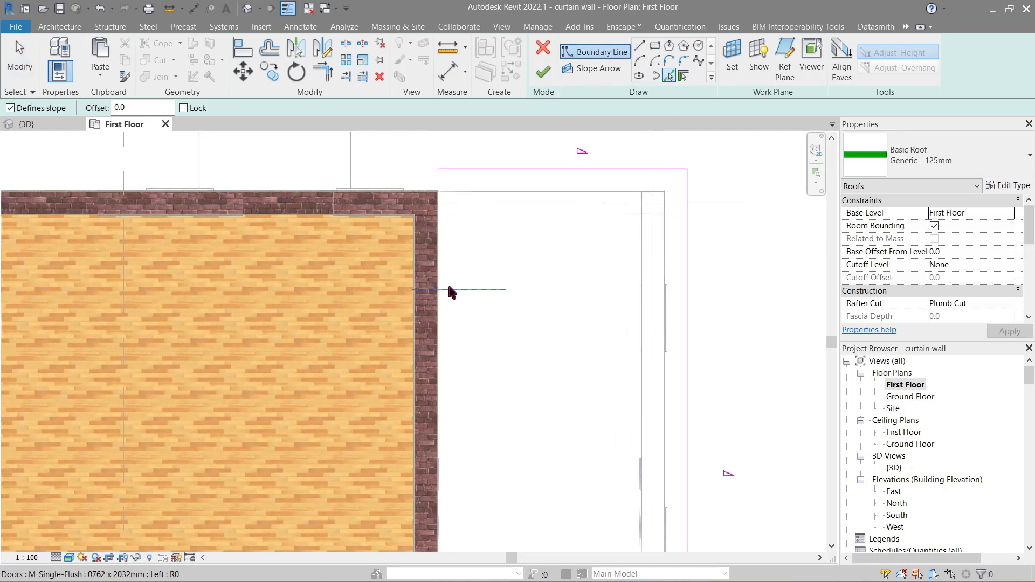
mouse_move(444, 271)
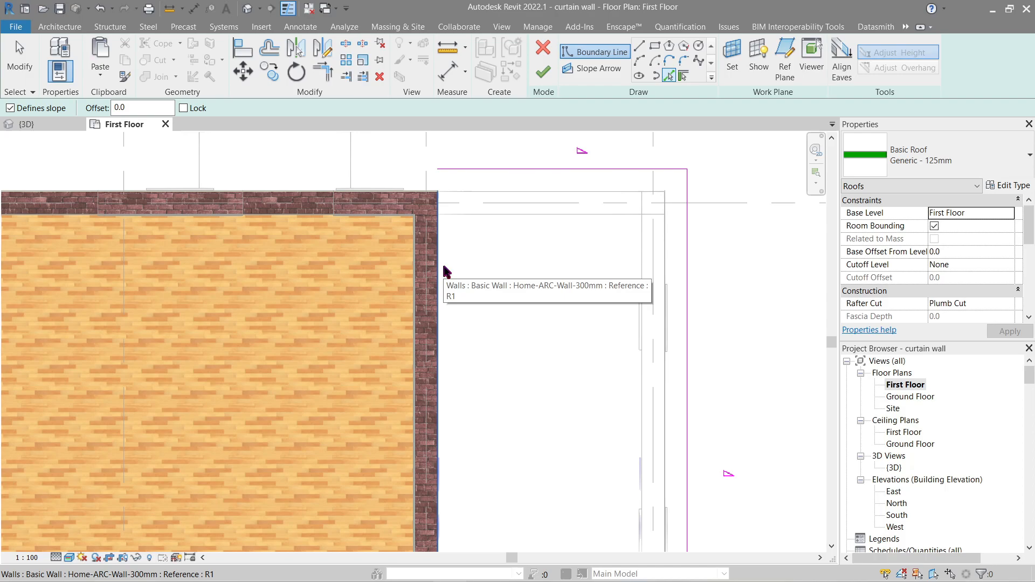
mouse_move(446, 240)
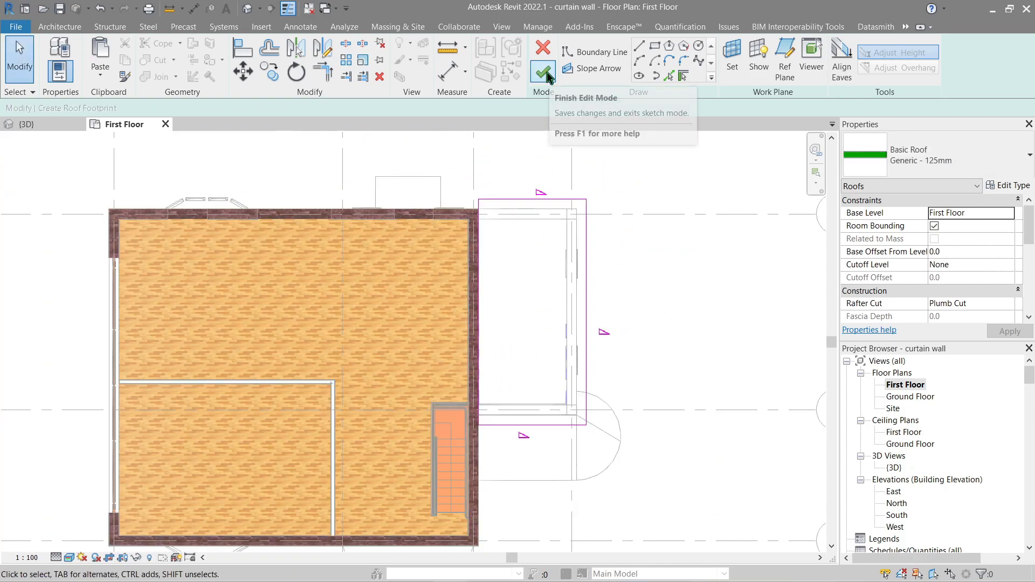
Finish the garage annex hipped roof and view it in 3D beside the main roof.
click(541, 71)
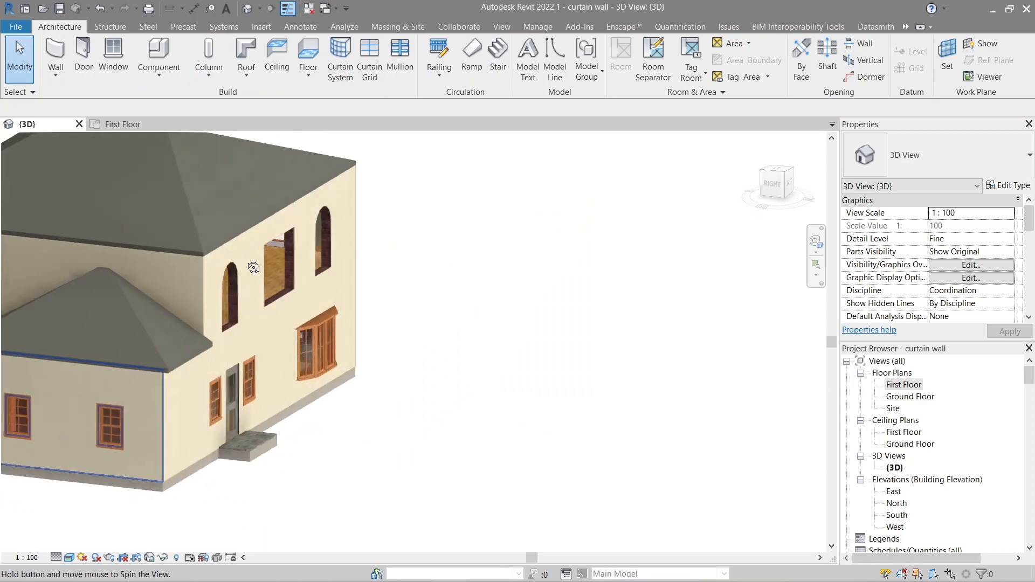
drag(254, 267, 336, 287)
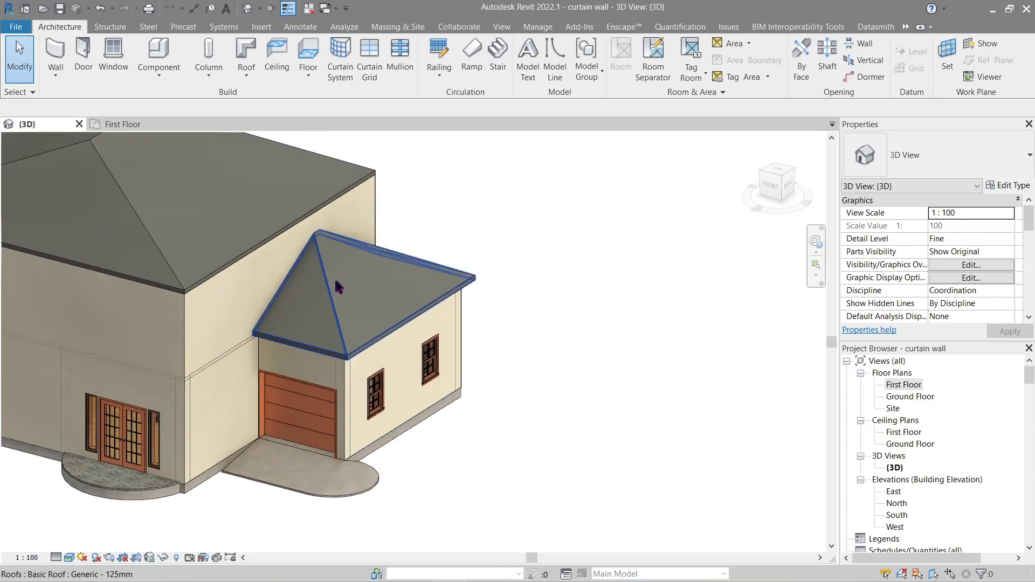
click(337, 283)
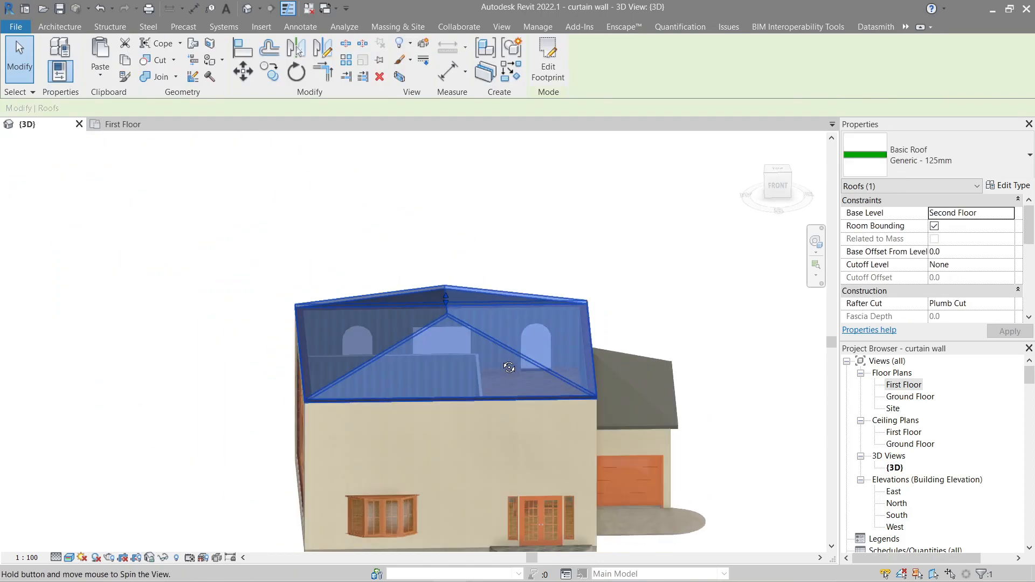
Reopen the main roof footprint, push its boundaries outward for overhang, and finish it.
drag(508, 367, 365, 334)
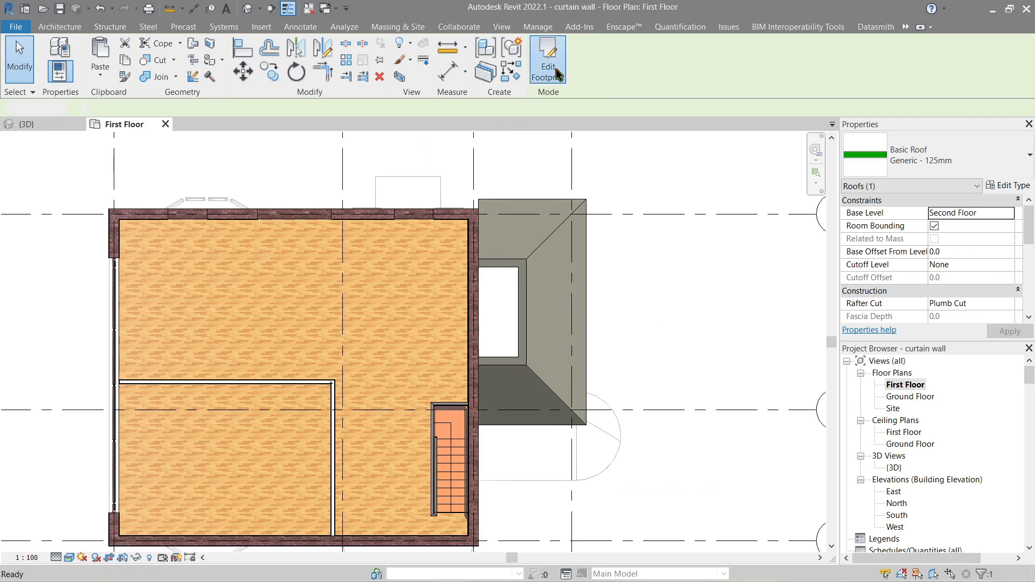
click(548, 59)
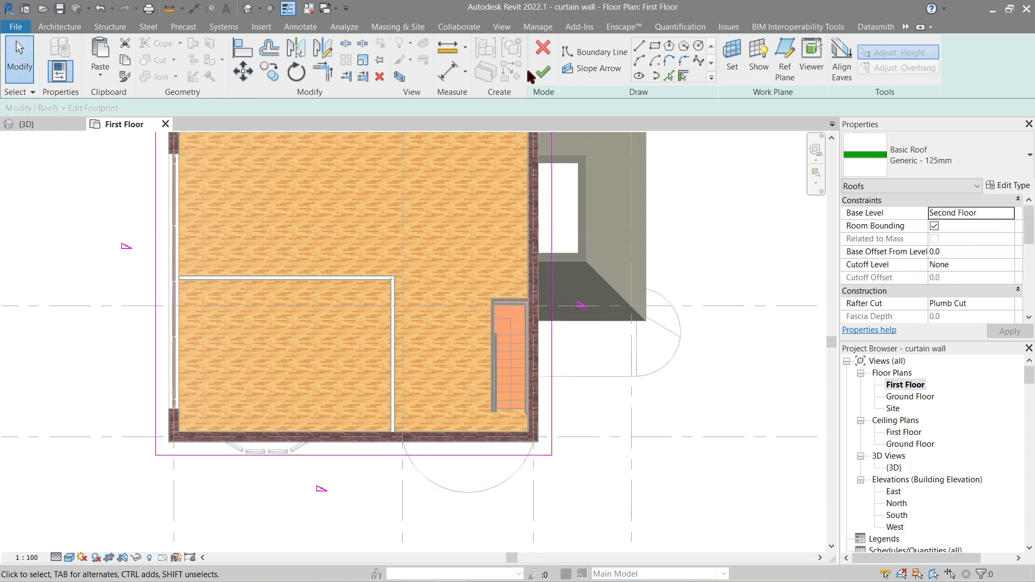
click(27, 124)
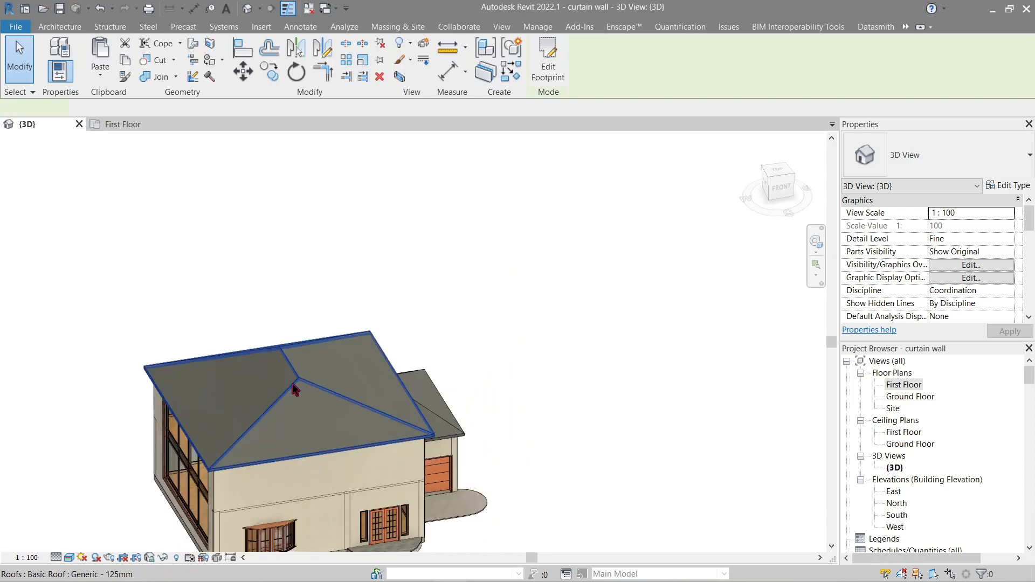
Select the main house roof and bring up its type's layer structure for editing.
click(293, 389)
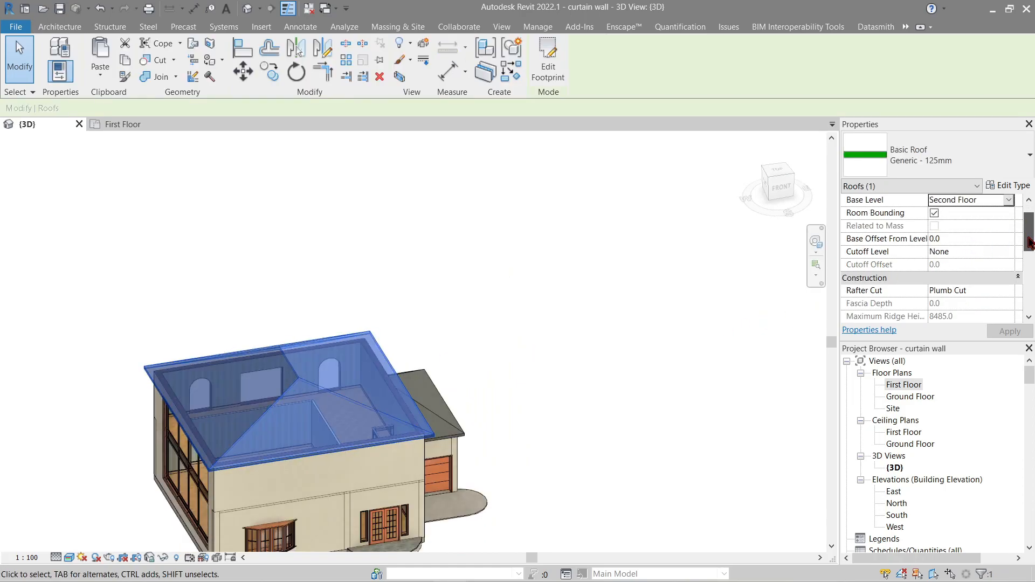
scroll(down, 3)
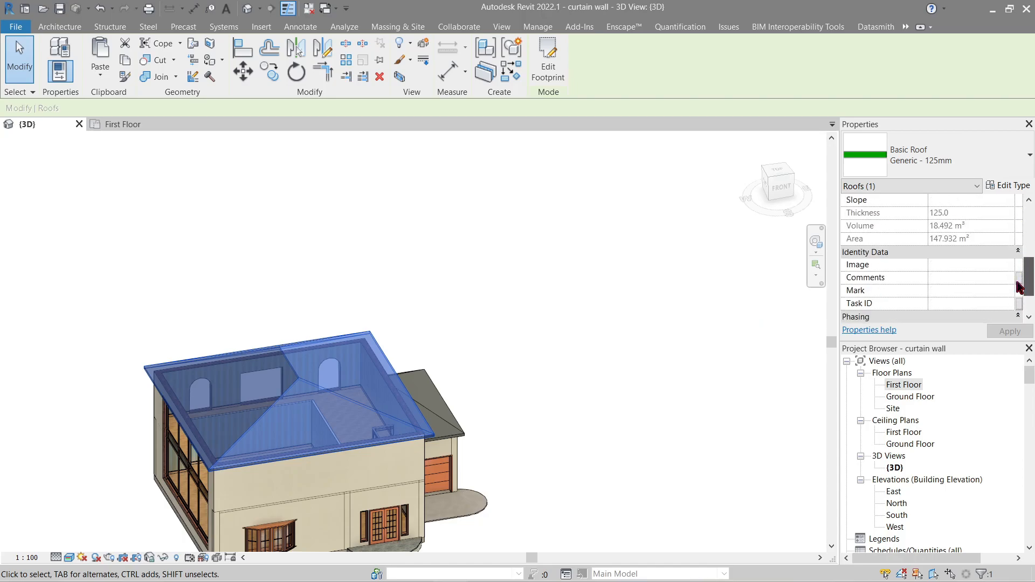
scroll(down, 3)
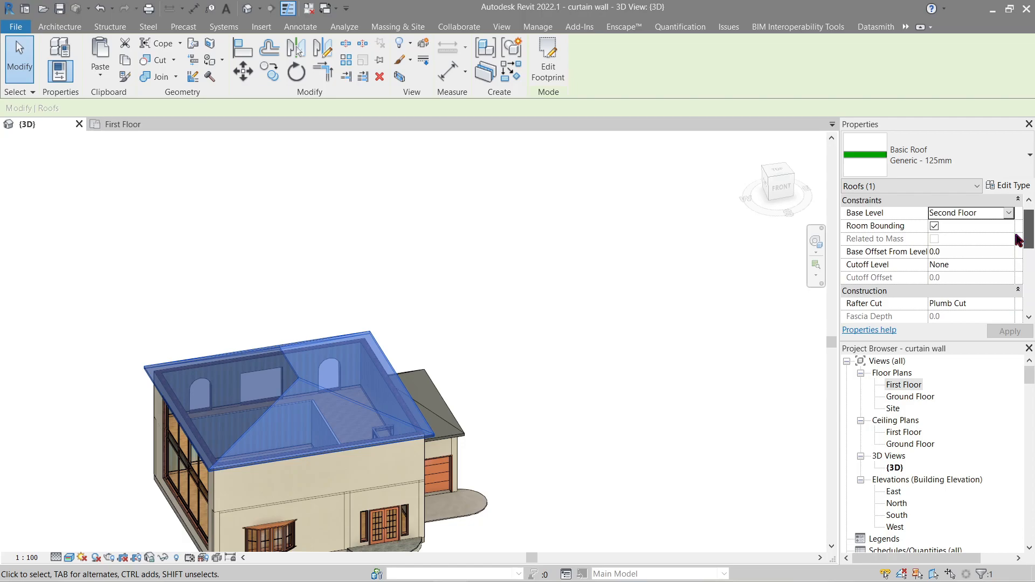
click(1013, 184)
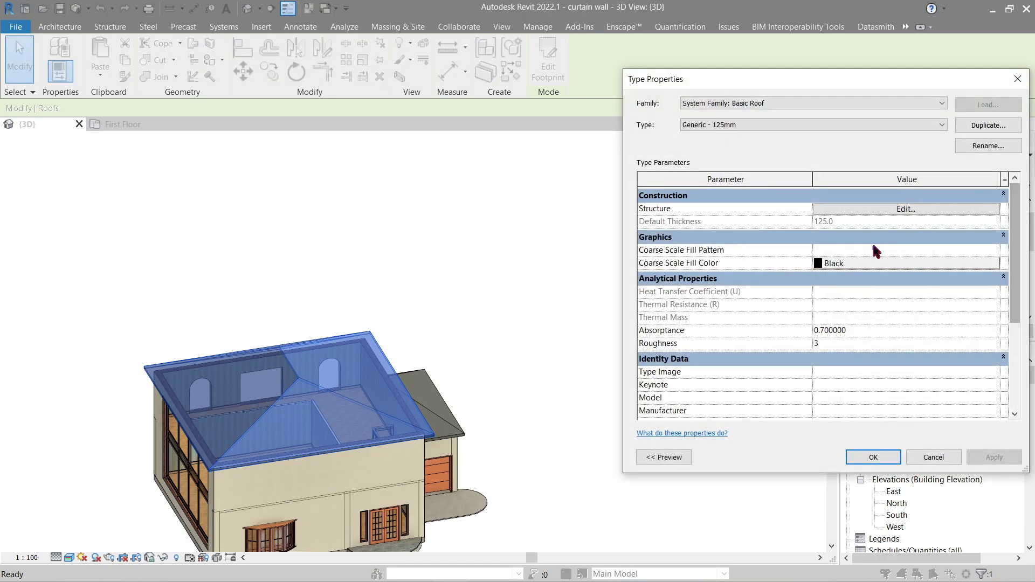
click(872, 457)
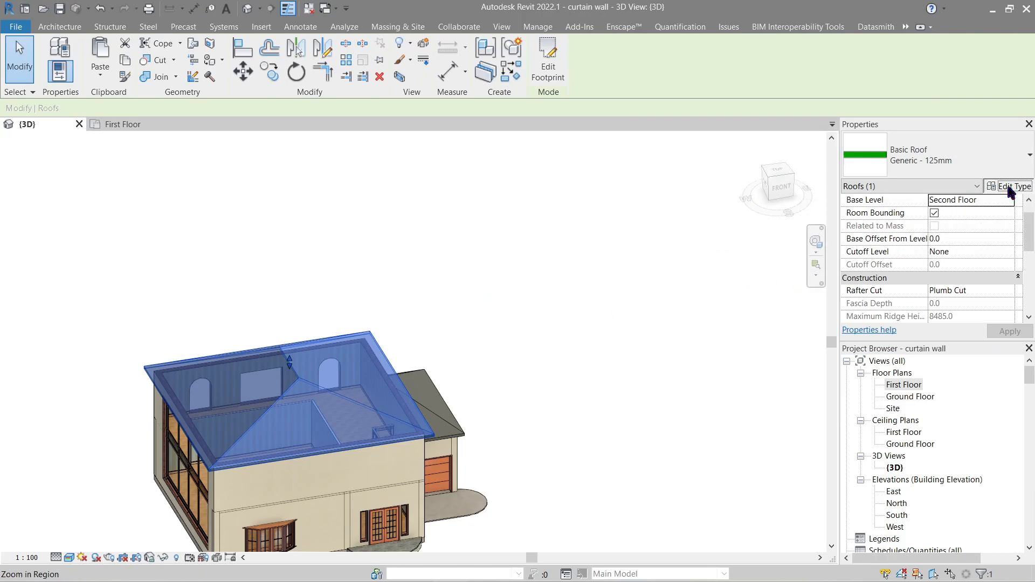
click(1013, 187)
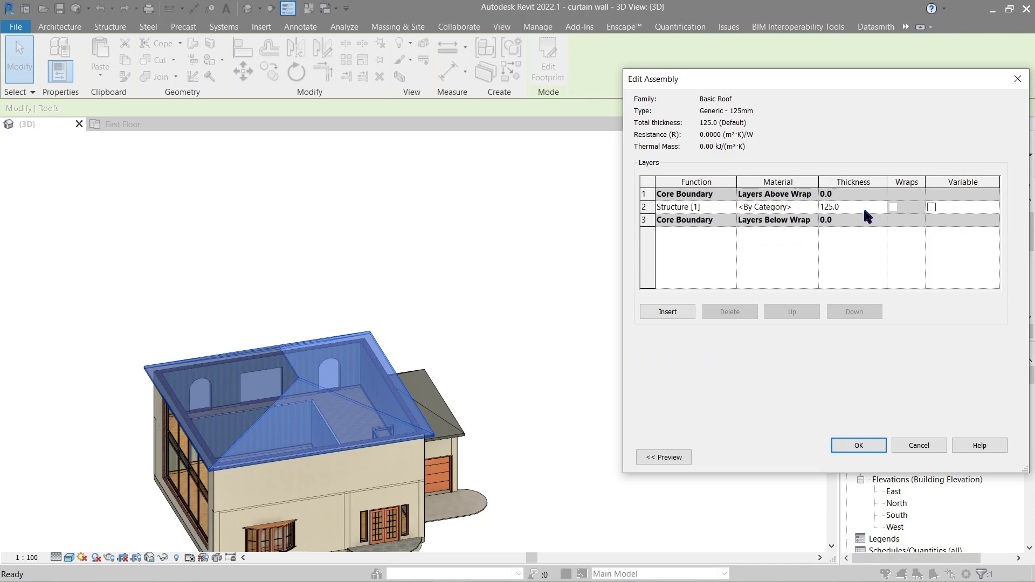
Assign Roofing, Tile to the structure layer and apply the updated roof type.
click(778, 207)
text(roof)
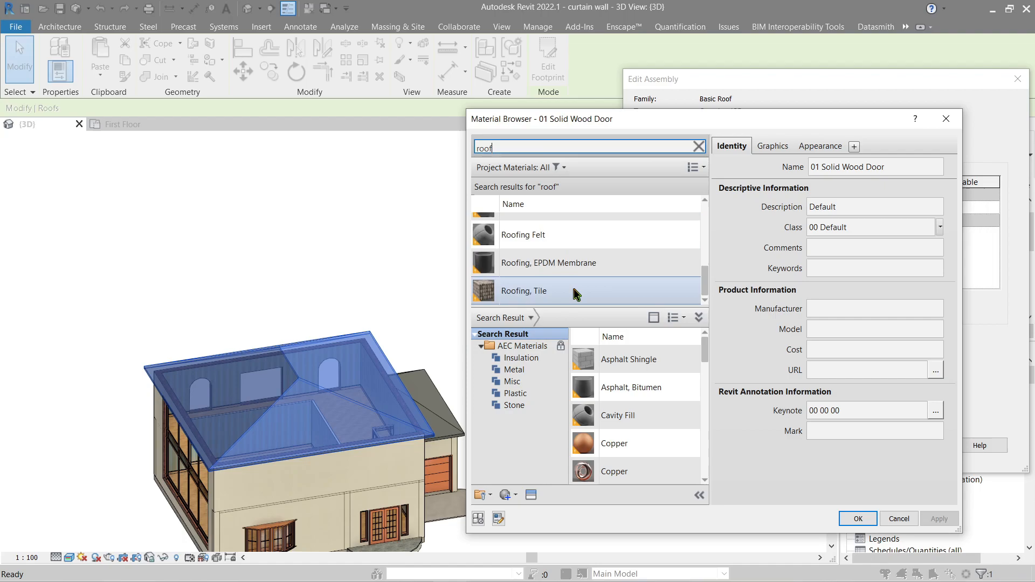
click(858, 519)
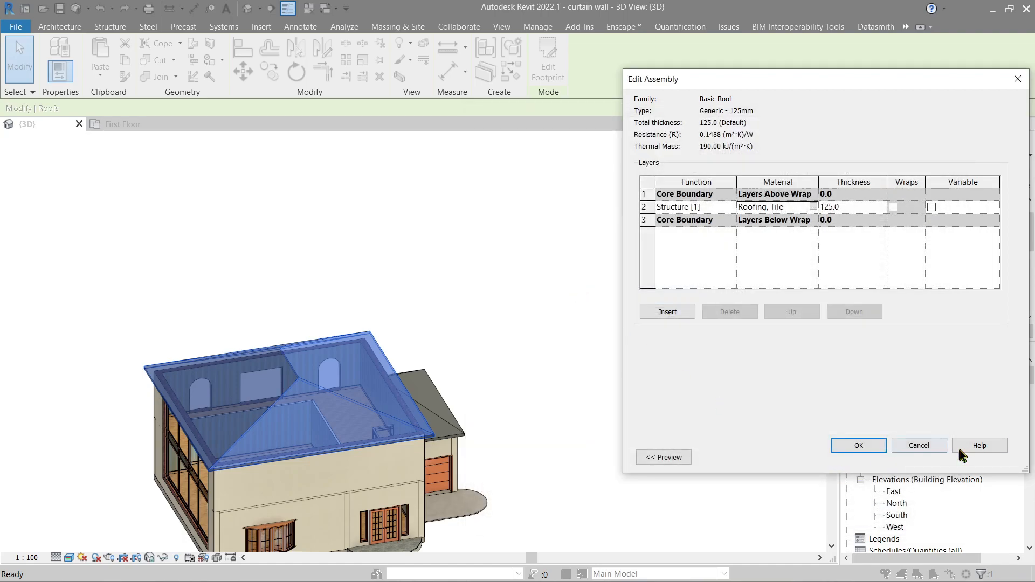
click(859, 445)
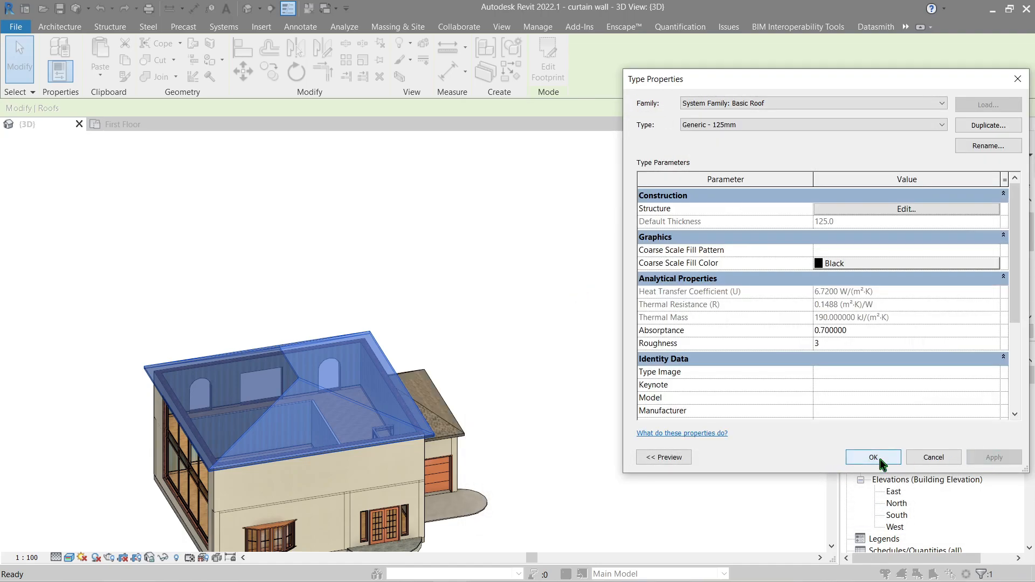
click(872, 457)
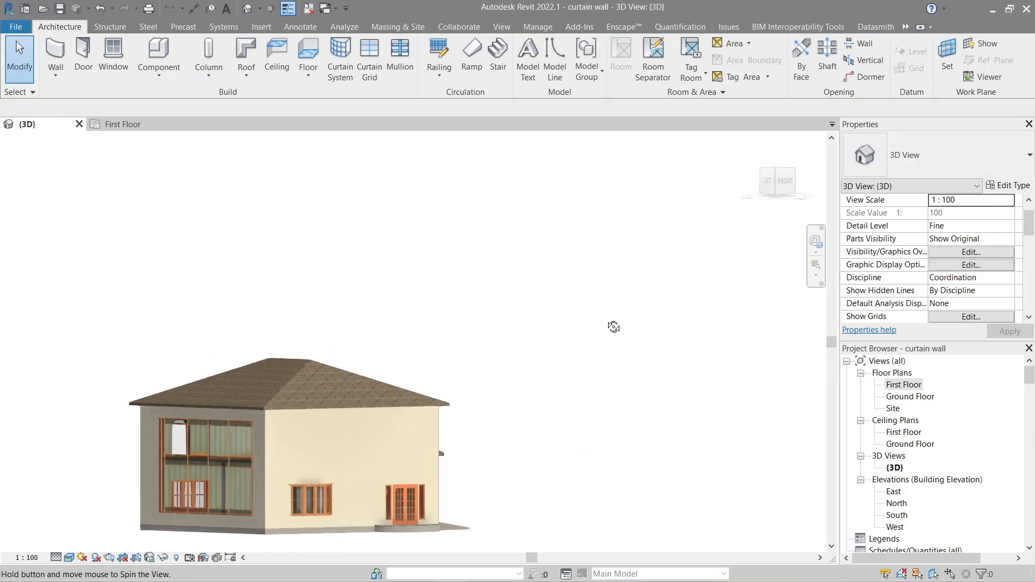
Orbit in toward the tiled main roof eaves and start the Roof: Soffit tool.
drag(612, 327, 560, 397)
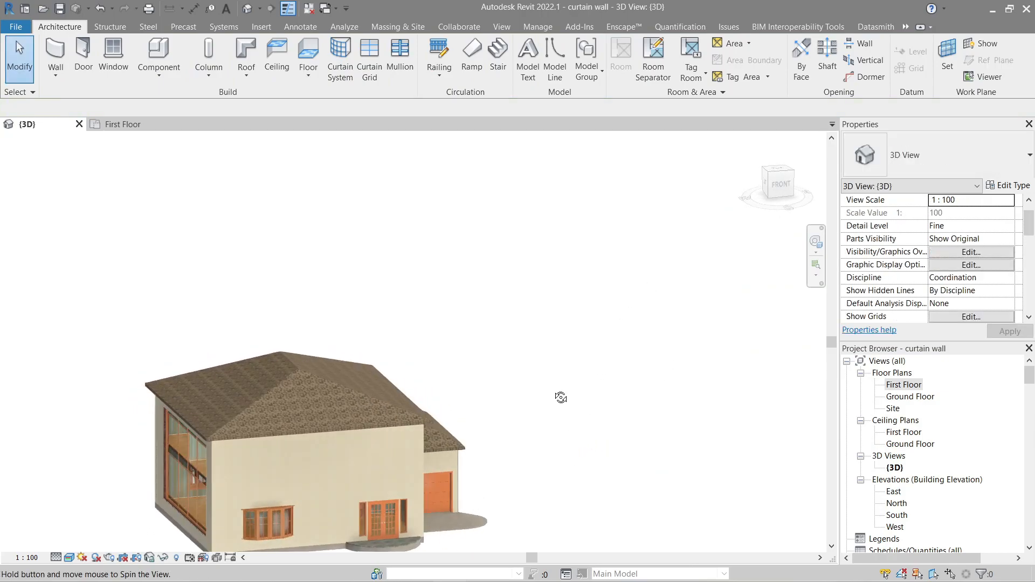
drag(561, 398, 245, 454)
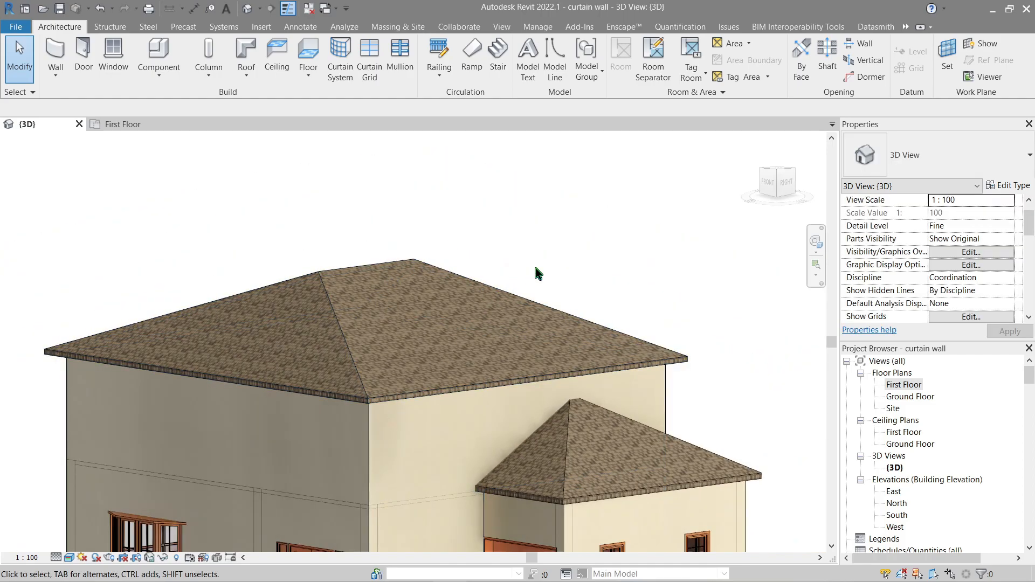
click(246, 60)
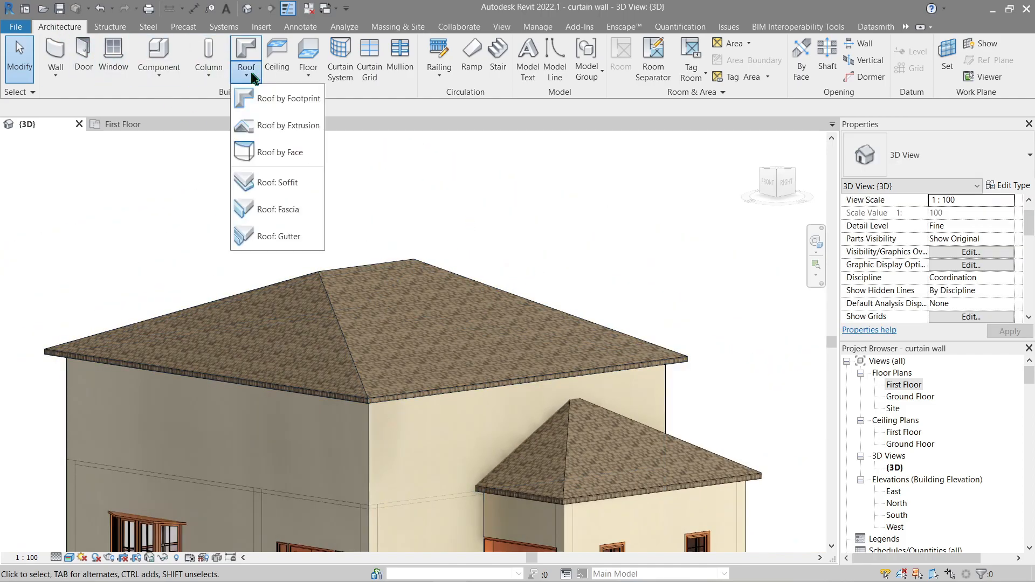
mouse_move(274, 258)
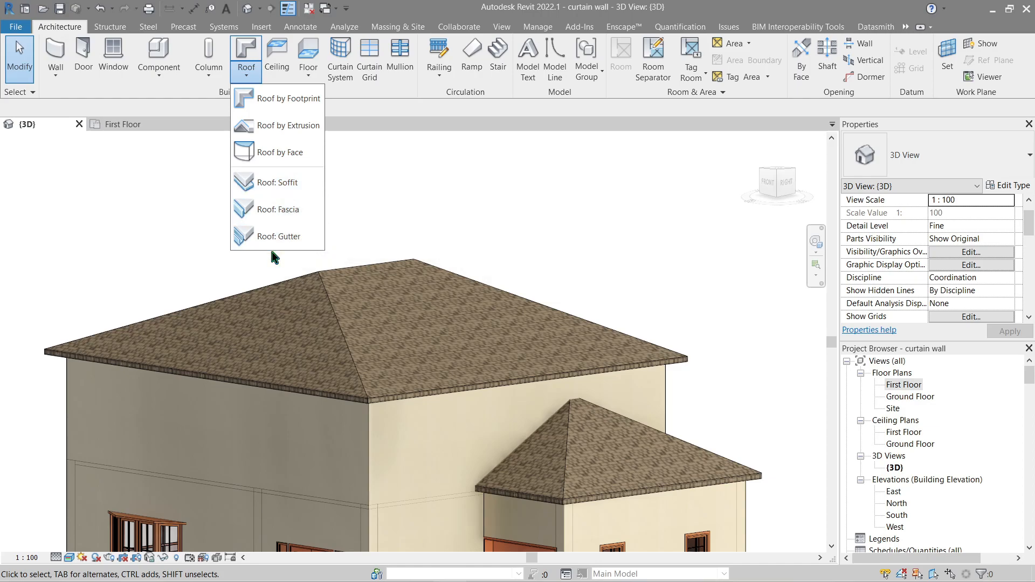
mouse_move(284, 210)
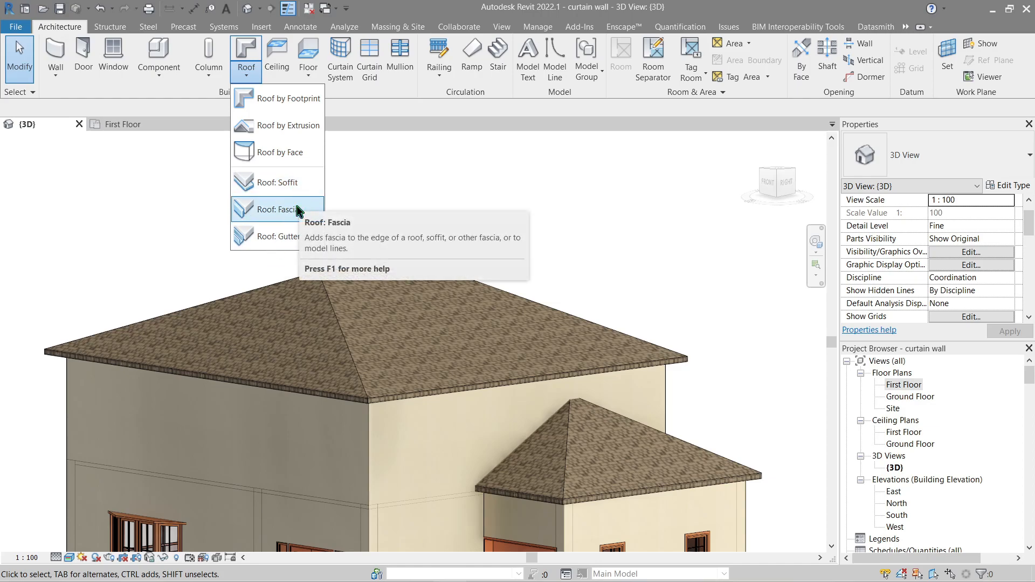
mouse_move(283, 236)
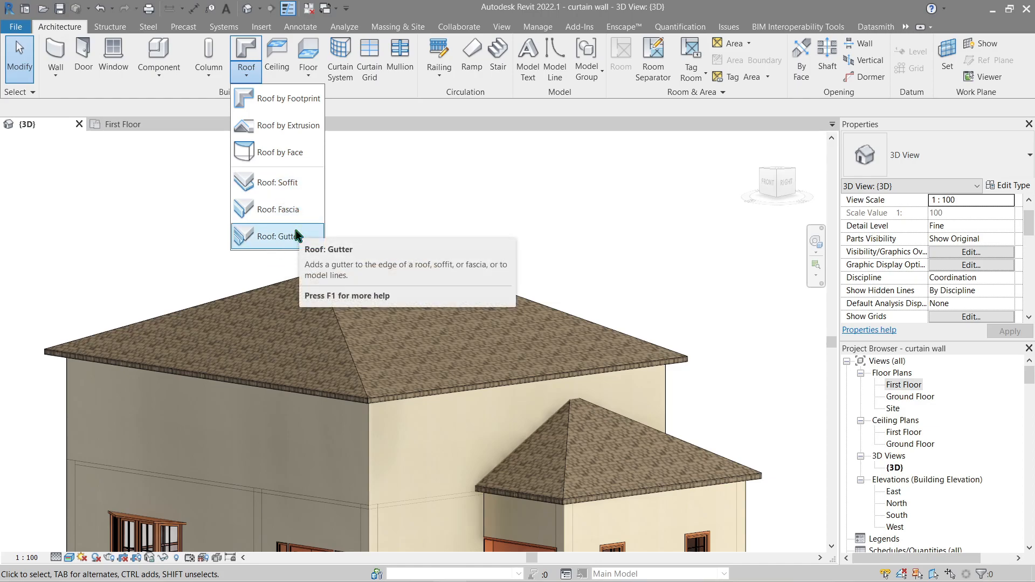
mouse_move(277, 236)
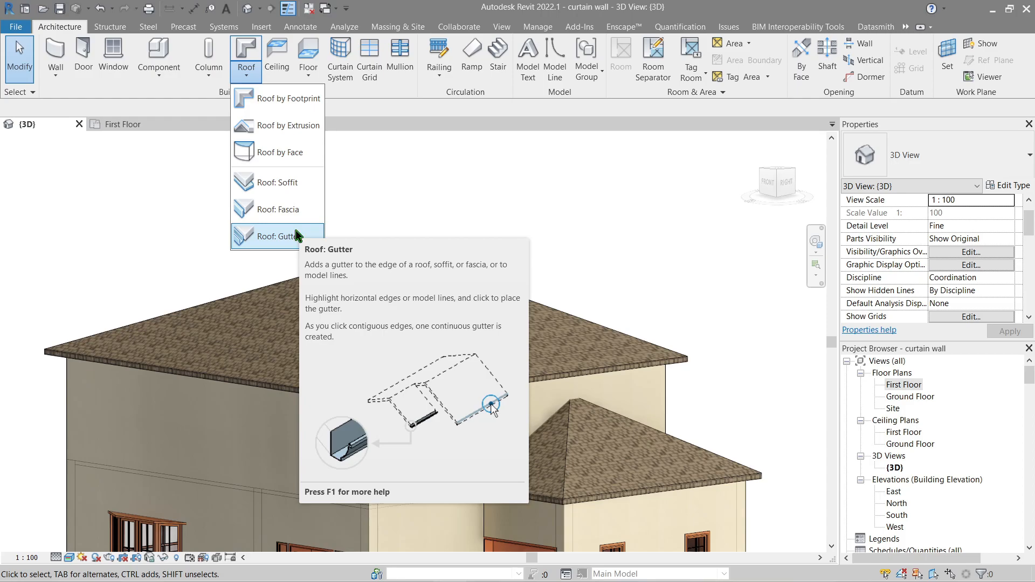
click(277, 182)
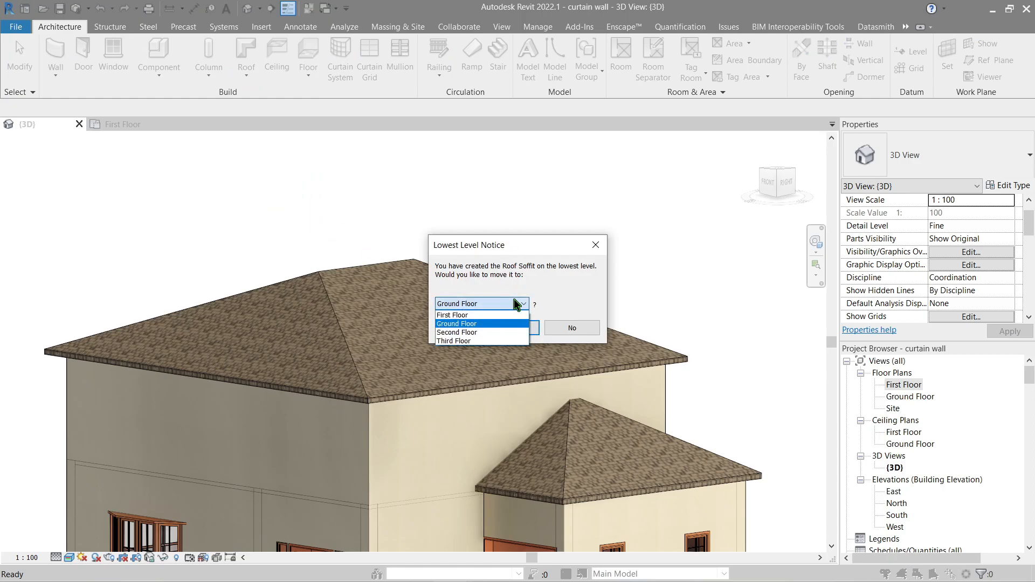
Move the soffit to Second Floor and pick the exterior walls for its boundary.
click(458, 332)
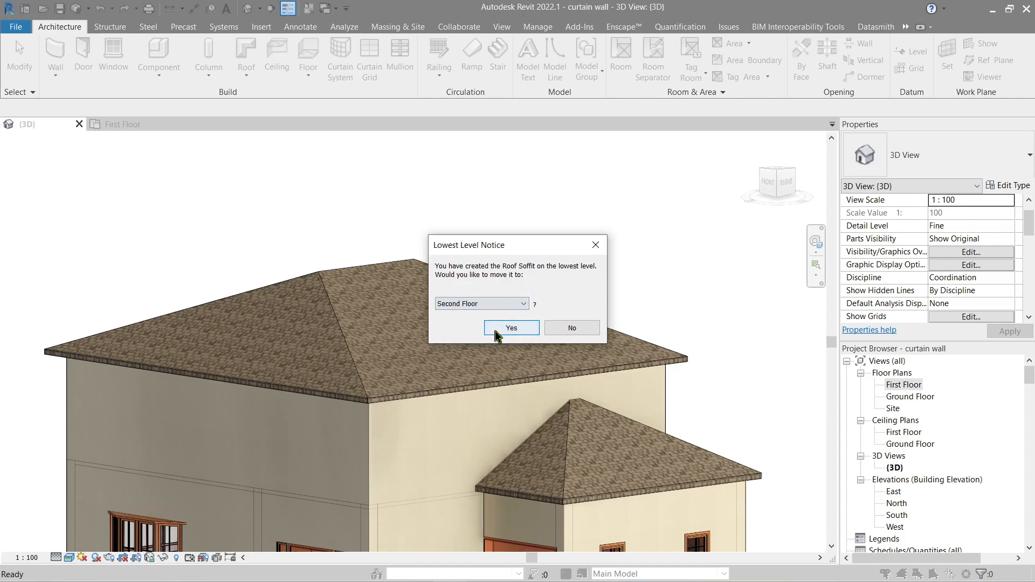
click(510, 328)
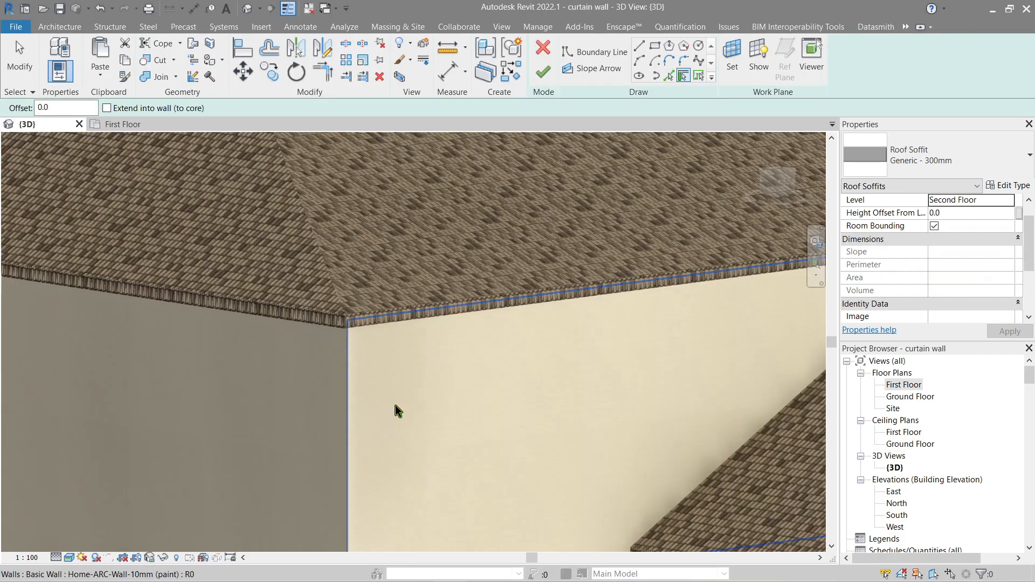
click(599, 52)
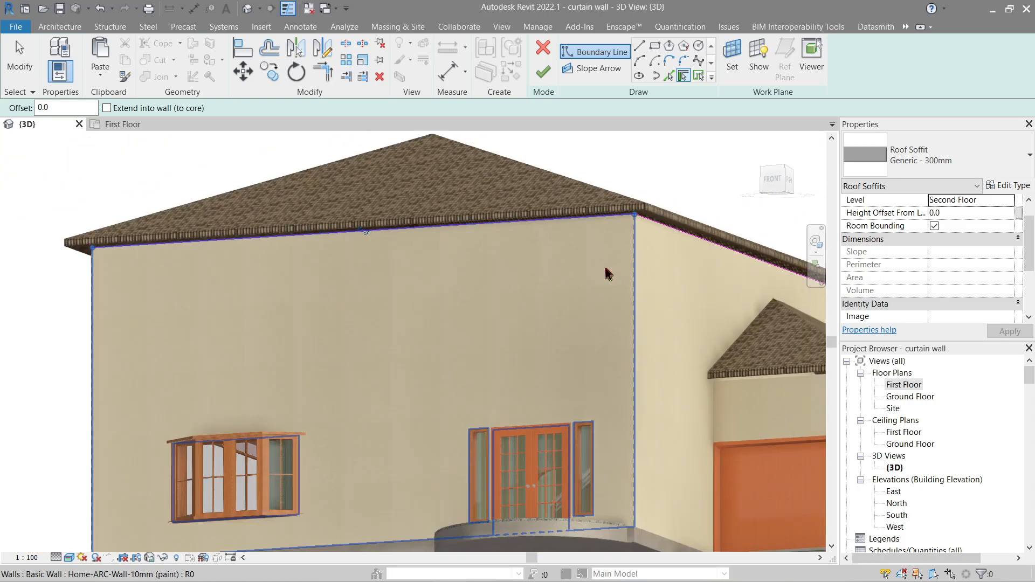
click(542, 71)
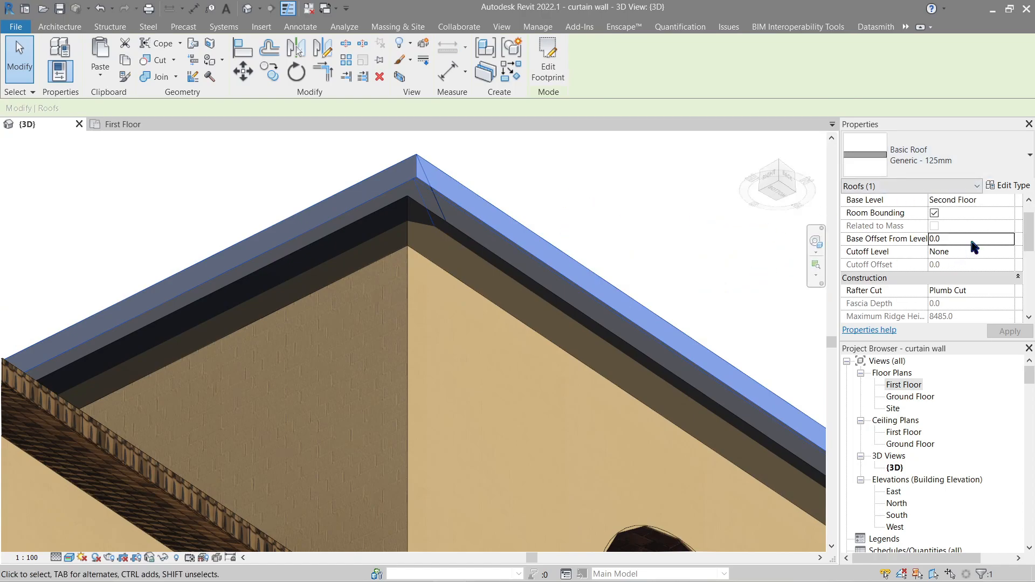
Set the roof's Base Offset From Level to 10.0 and deselect after checking the soffit.
text(10.0)
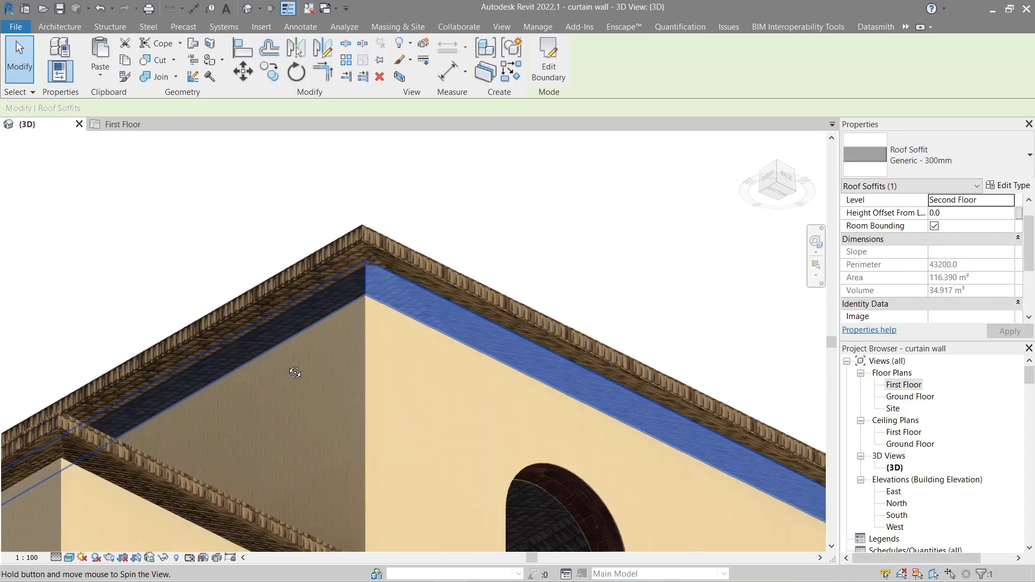
click(58, 26)
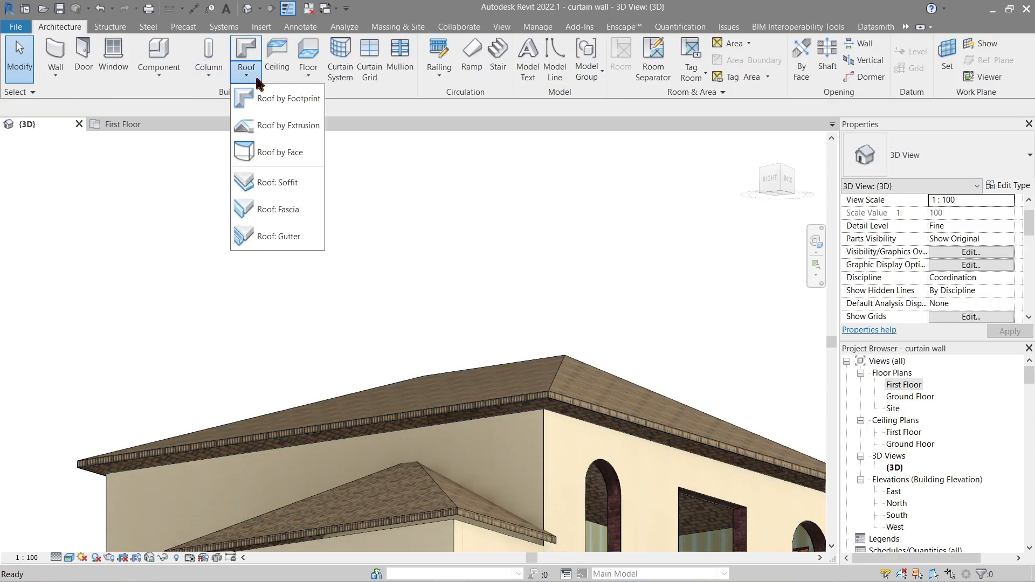
mouse_move(277, 210)
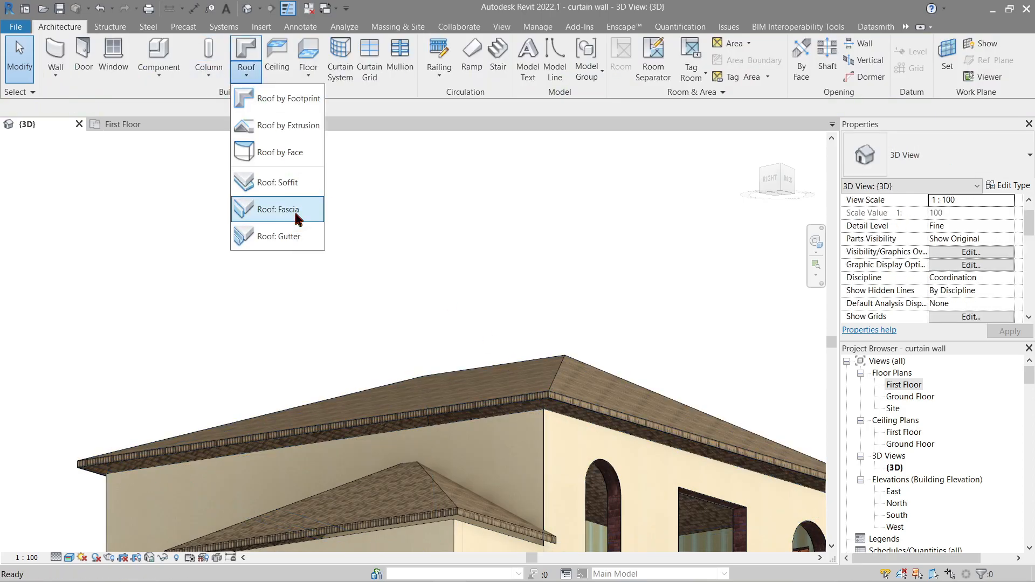
Browse the roof edge tools list with fascia and gutter options.
click(279, 209)
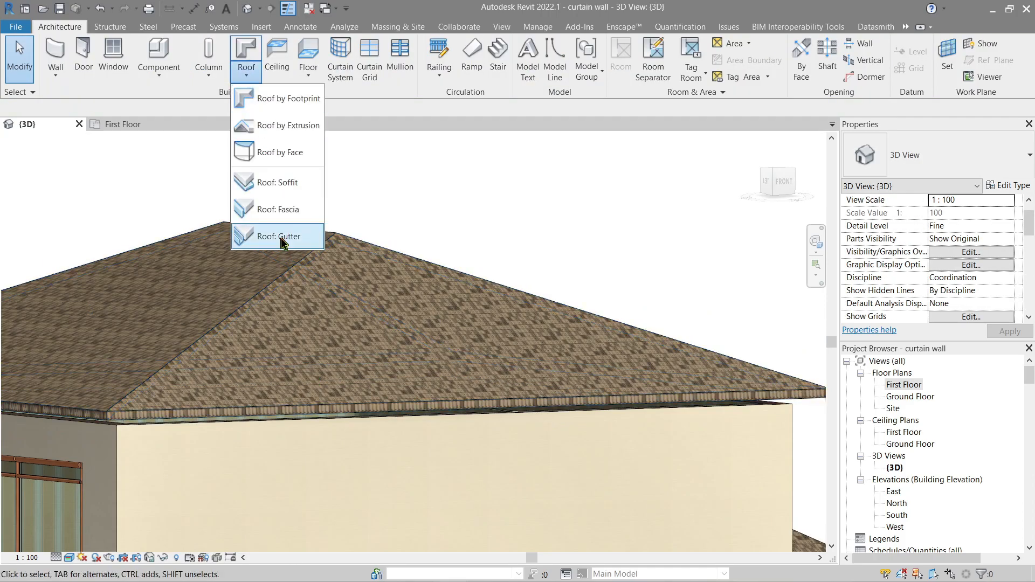
Place gutters along the main roof eave and the garage roof eave.
click(277, 236)
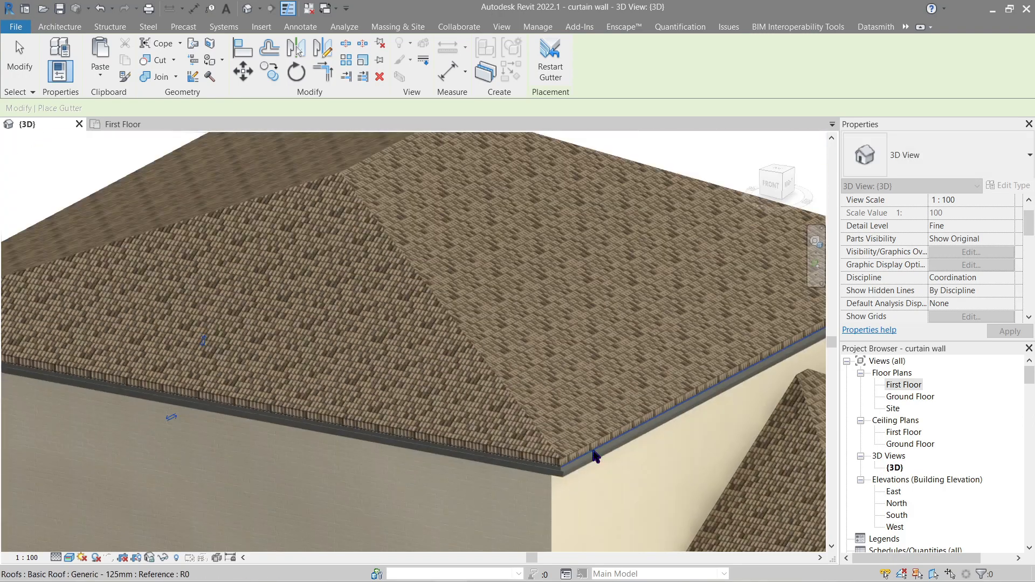
drag(594, 455, 514, 421)
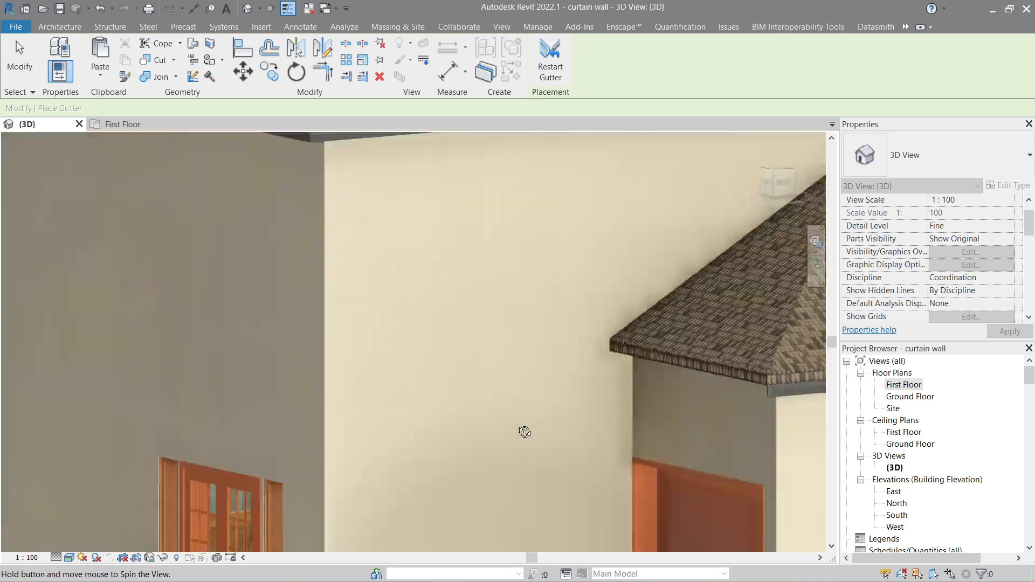
drag(525, 431, 542, 358)
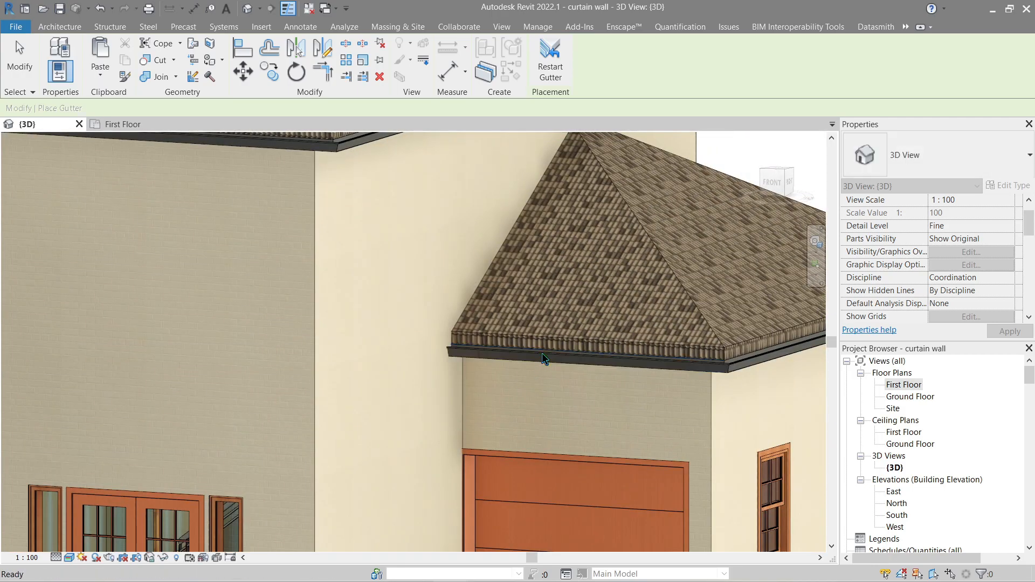
click(59, 26)
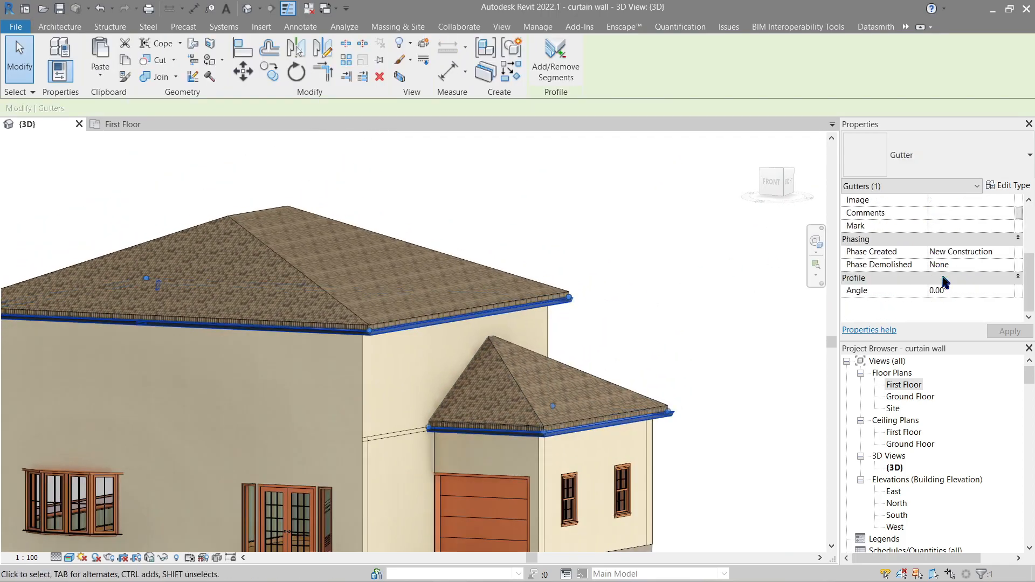
Search the gutter type's material for copper in the material browser.
click(1011, 185)
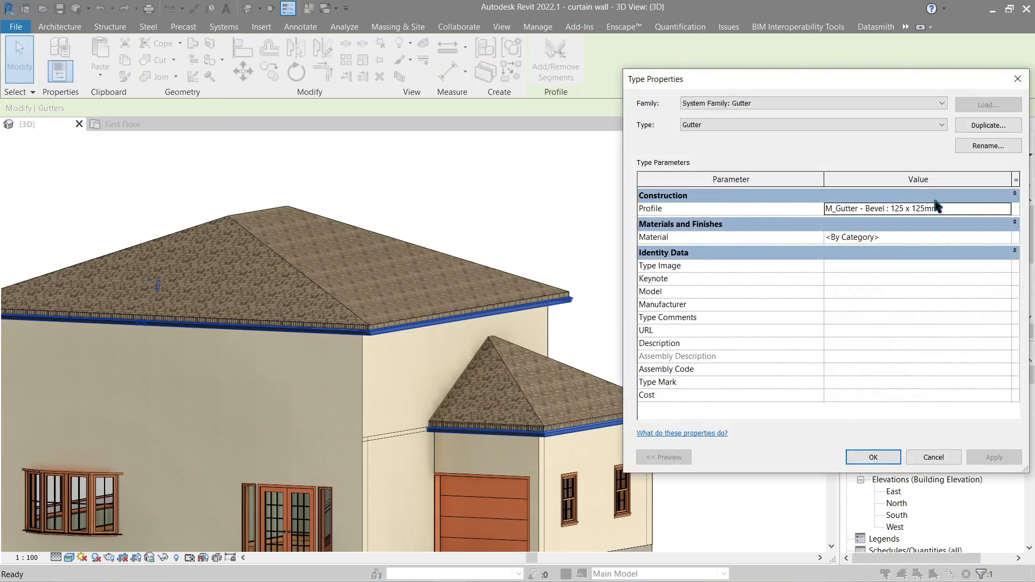
mouse_move(911, 242)
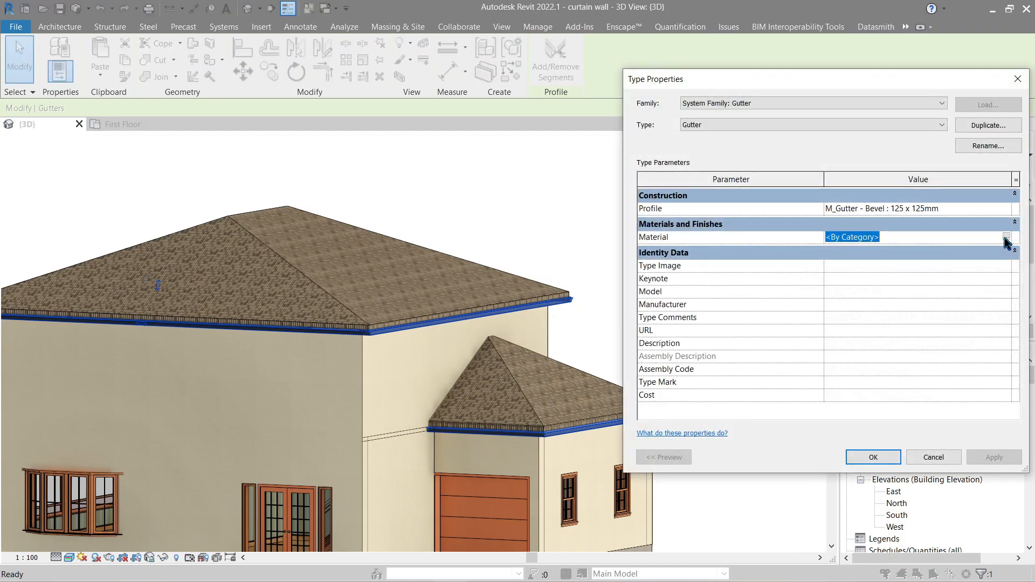
click(1006, 237)
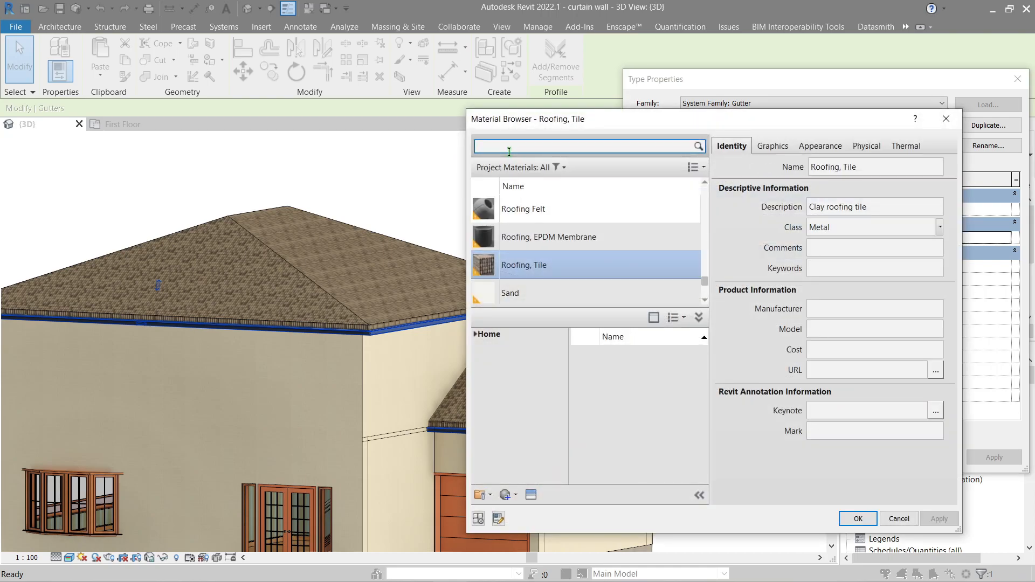
text(copper)
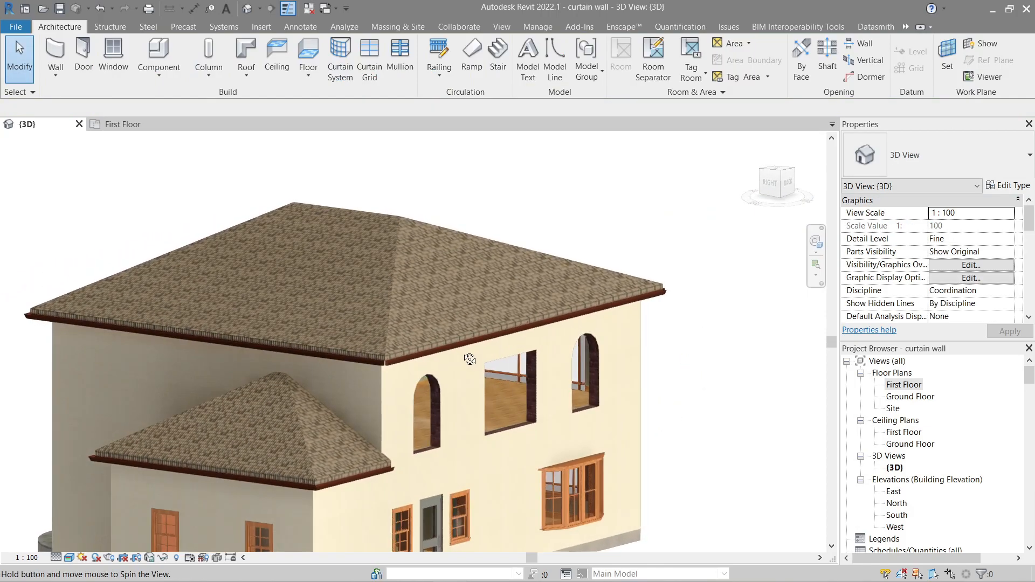
scroll(down, 3)
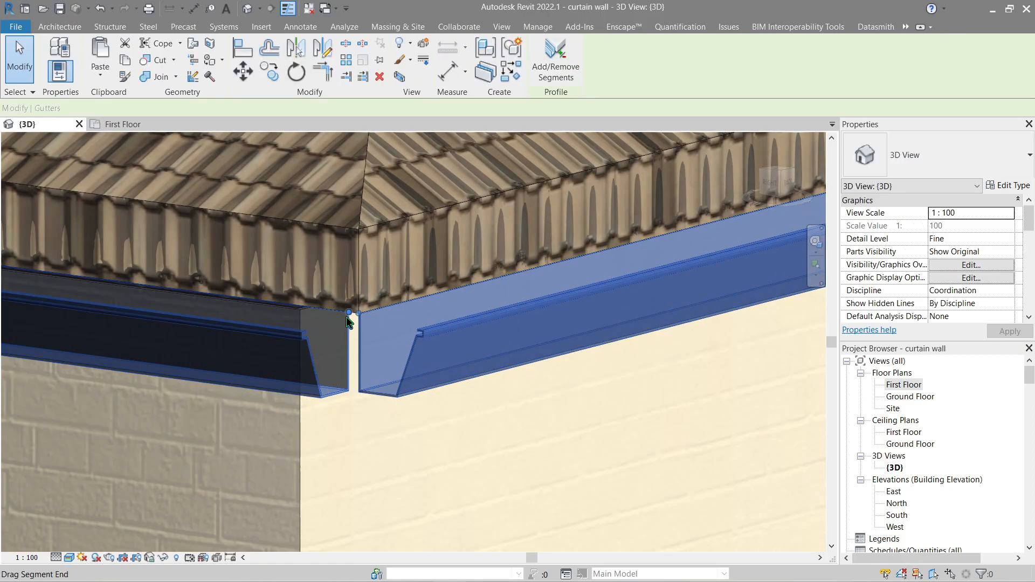
Finish the gutter end adjustment and pull back to review the whole upper roof.
click(58, 26)
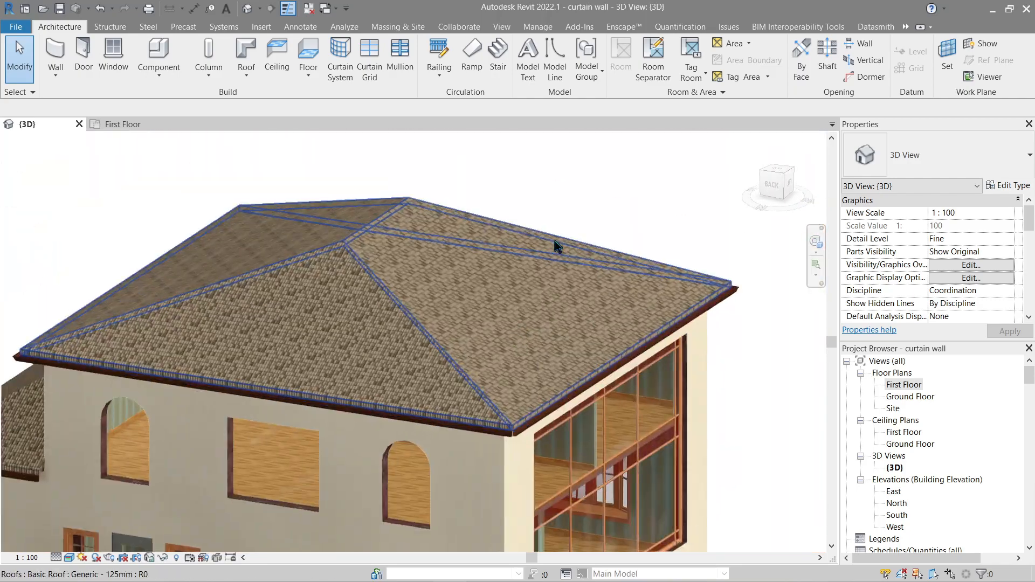
drag(557, 248, 648, 241)
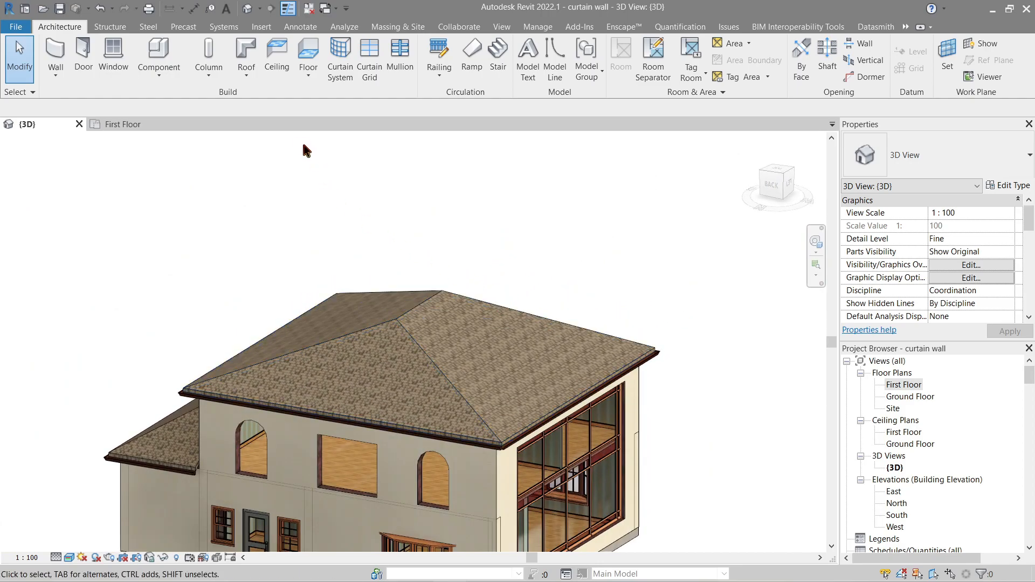
Create a Roof by Extrusion from a rectangular Line-sketched profile on the gable wall.
click(246, 56)
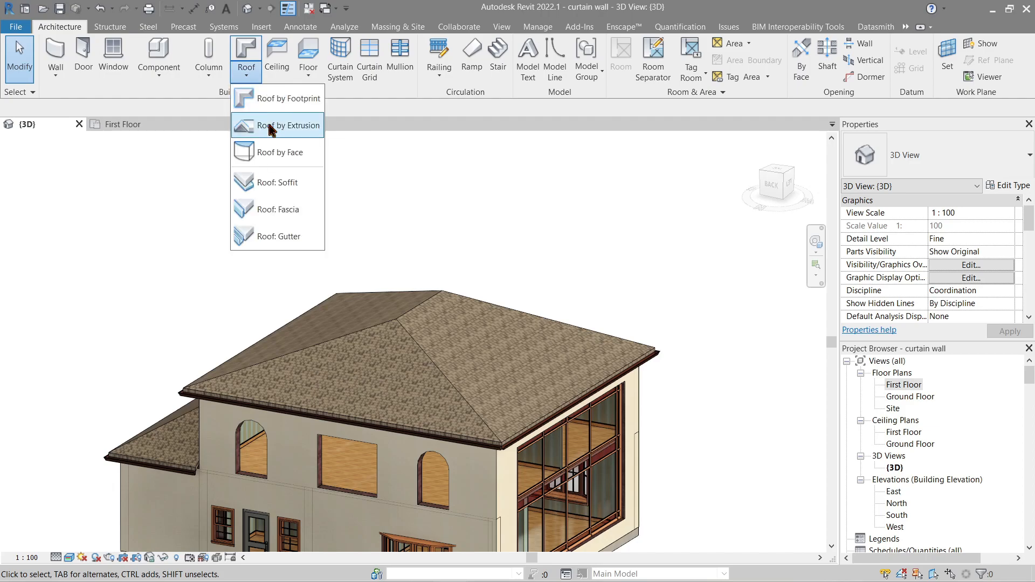
click(277, 125)
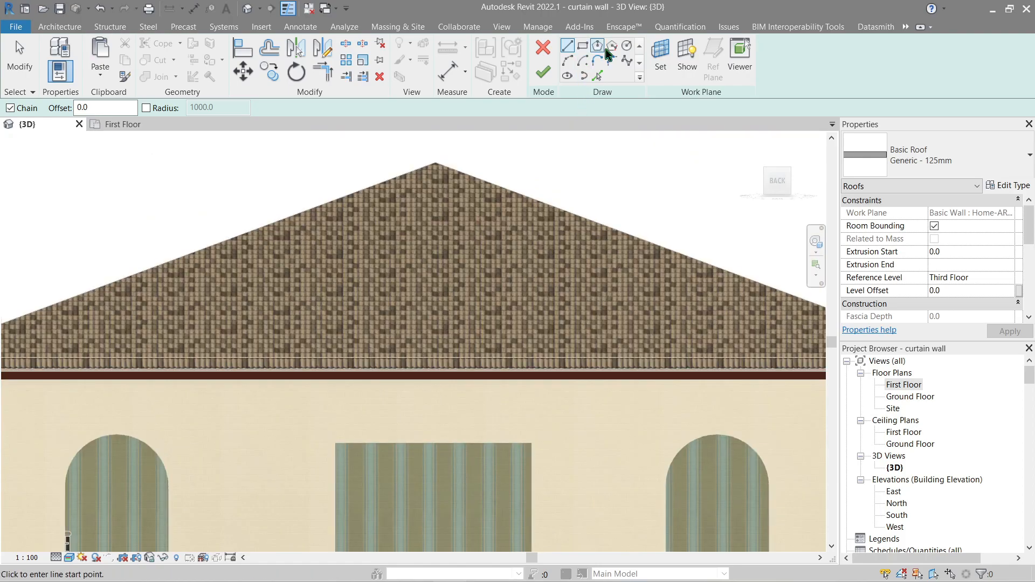
click(584, 45)
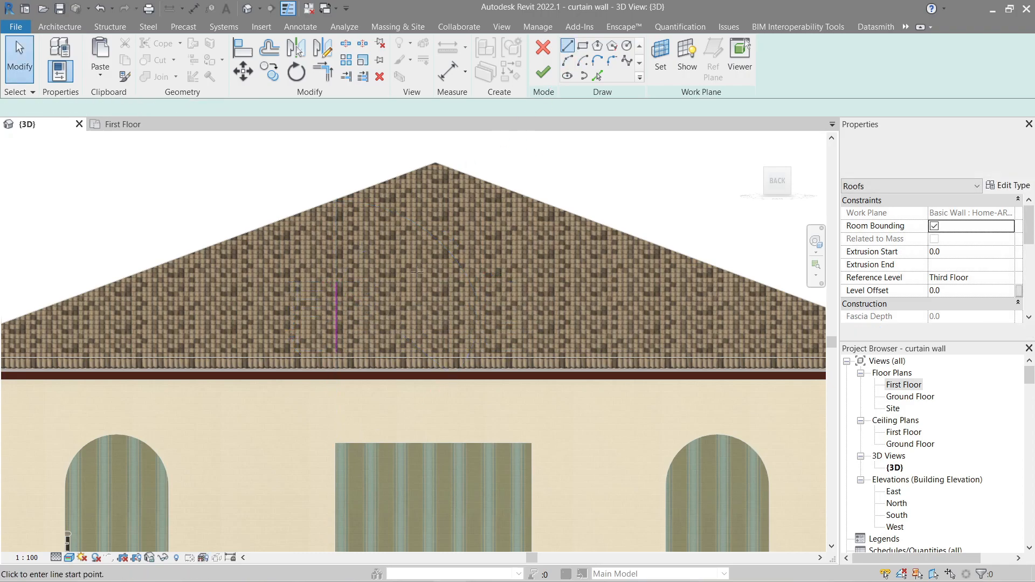
click(539, 283)
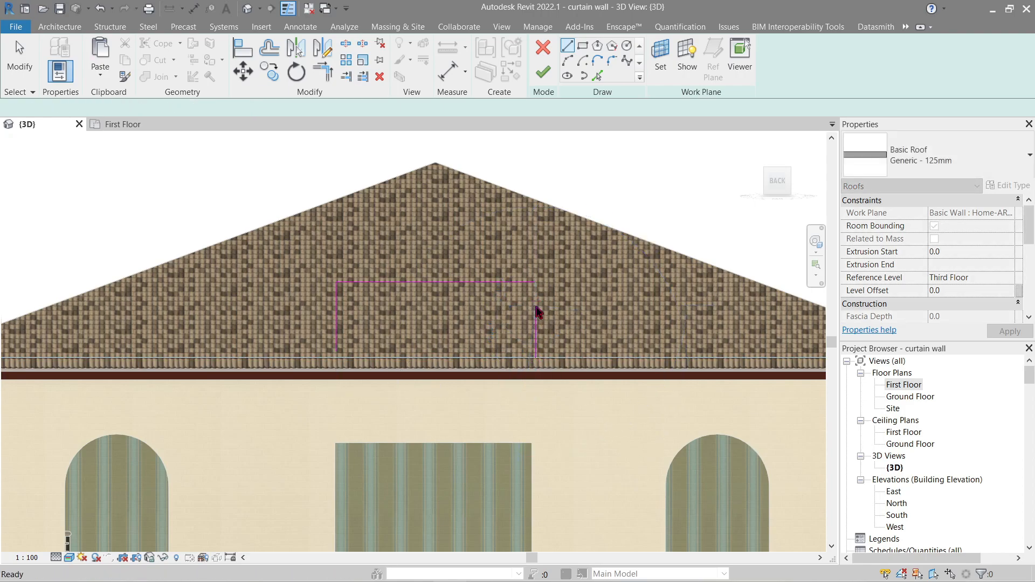
click(323, 46)
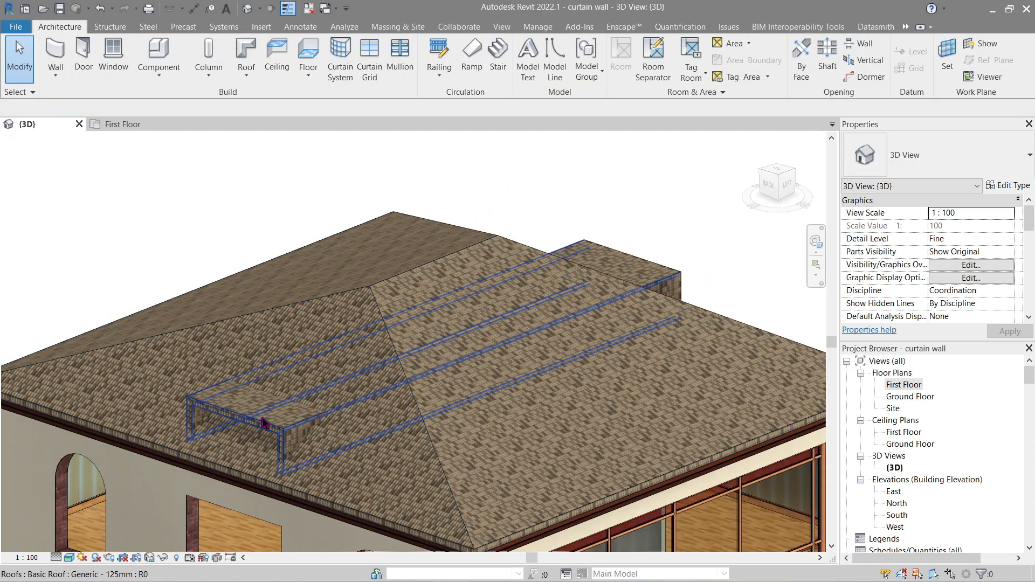
Orbit around the house toward the gable wall and up under the eaves.
click(264, 423)
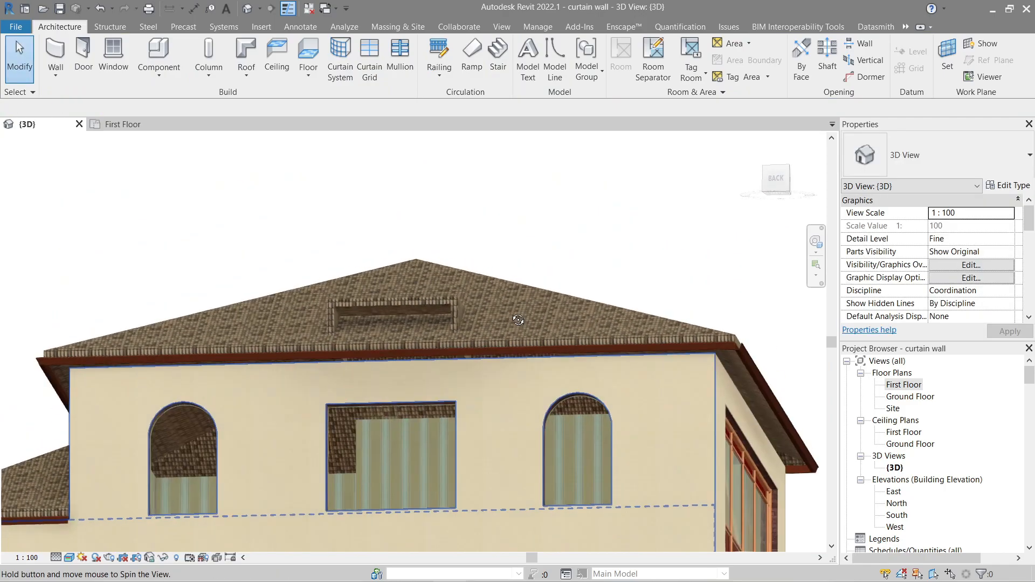
drag(519, 321, 515, 368)
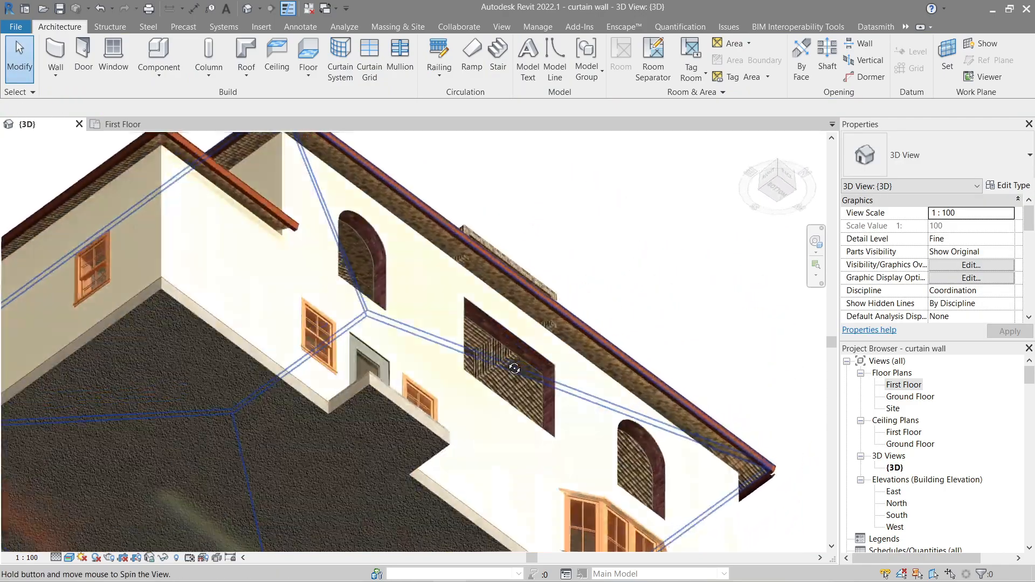
drag(515, 369, 373, 347)
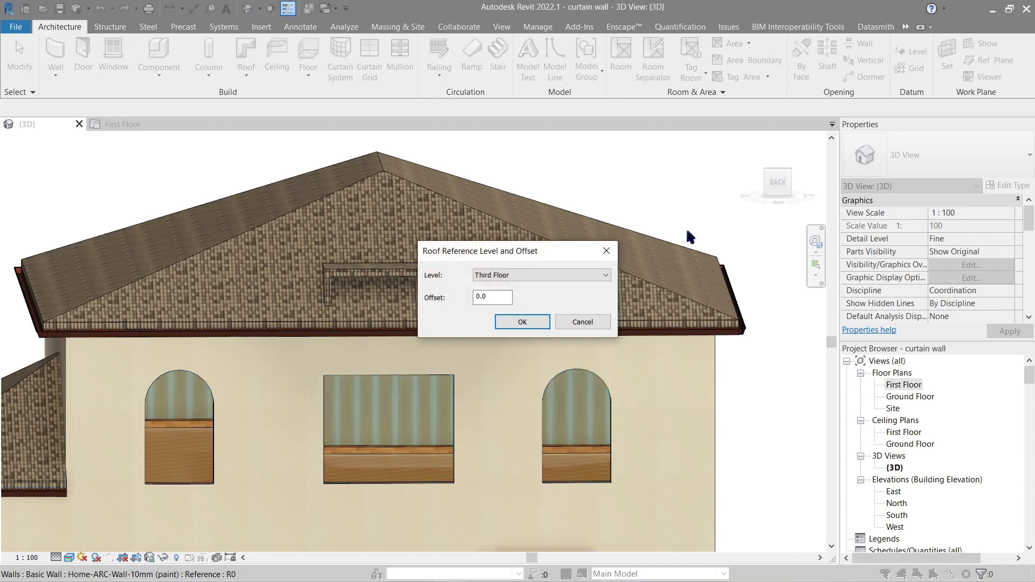
Sketch an arc profile at Third Floor reference level and finish it as an arched extruded accent.
click(522, 322)
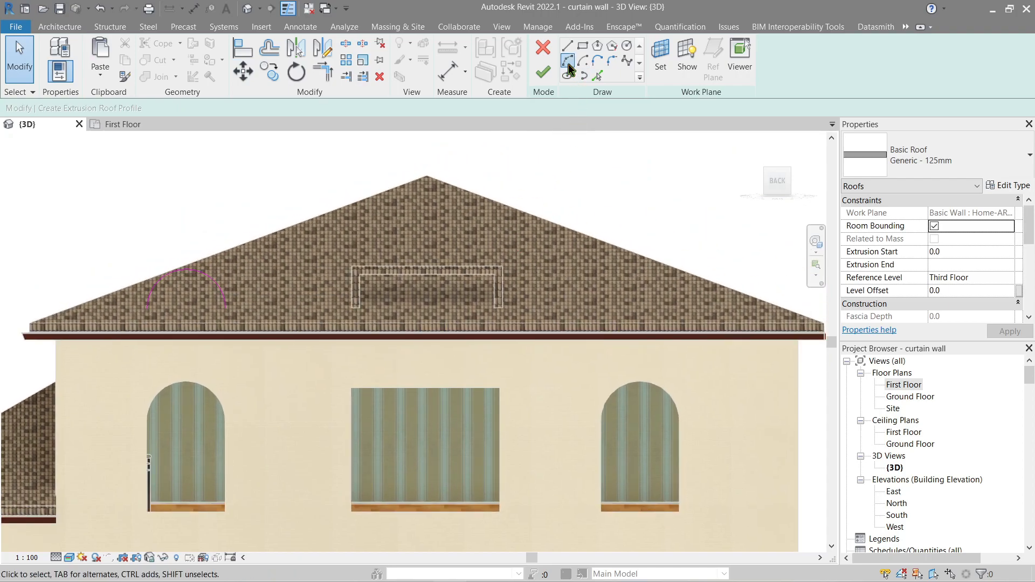
click(597, 45)
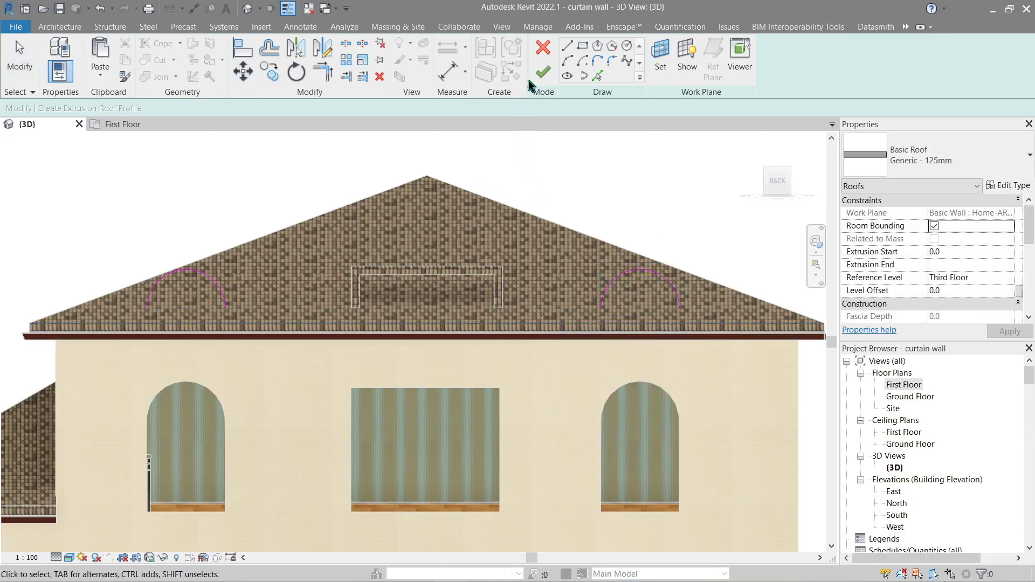
click(543, 71)
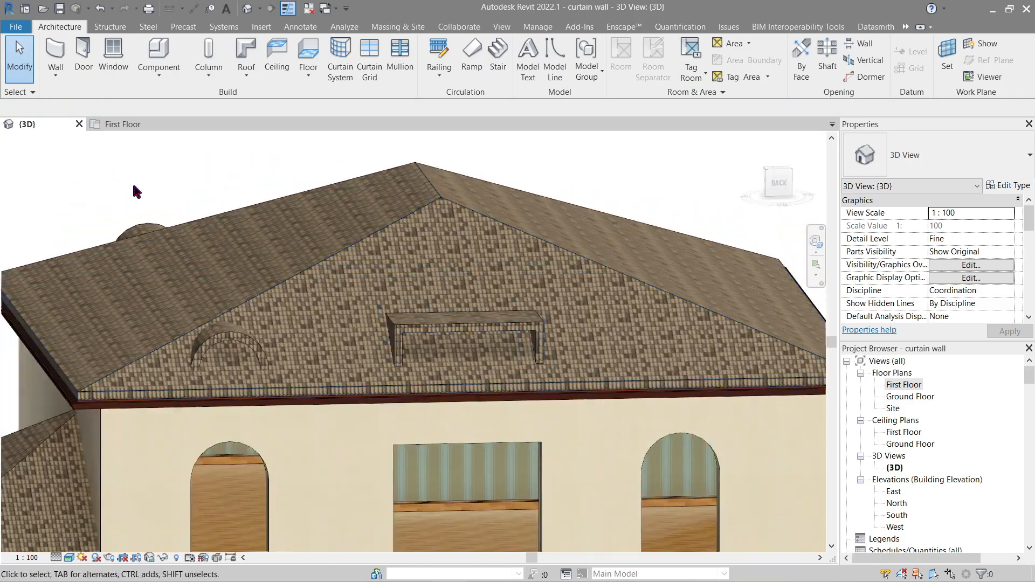
click(246, 54)
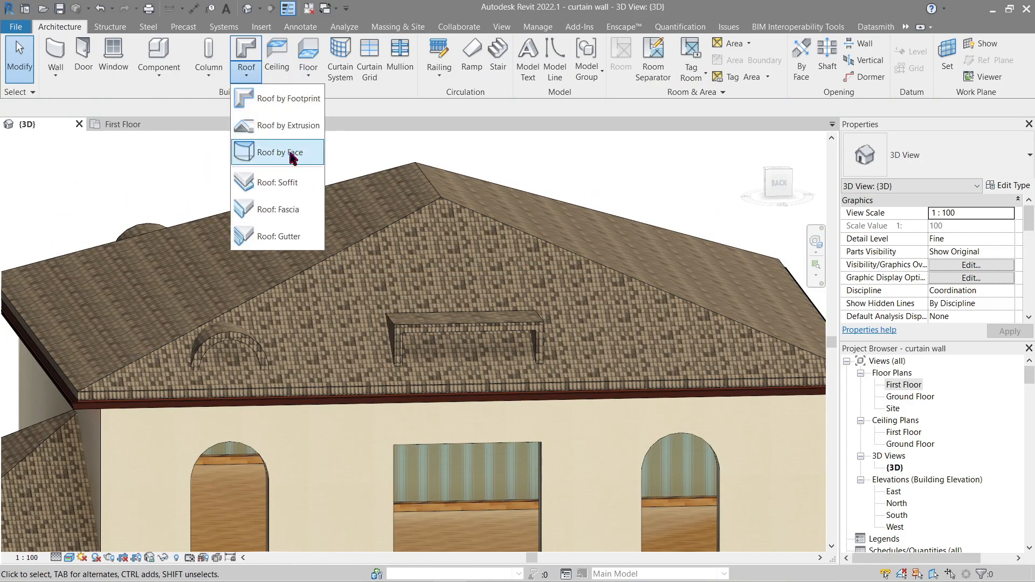
Start a Roof by Extrusion on the gable wall plane and sketch the second arched profile.
click(278, 152)
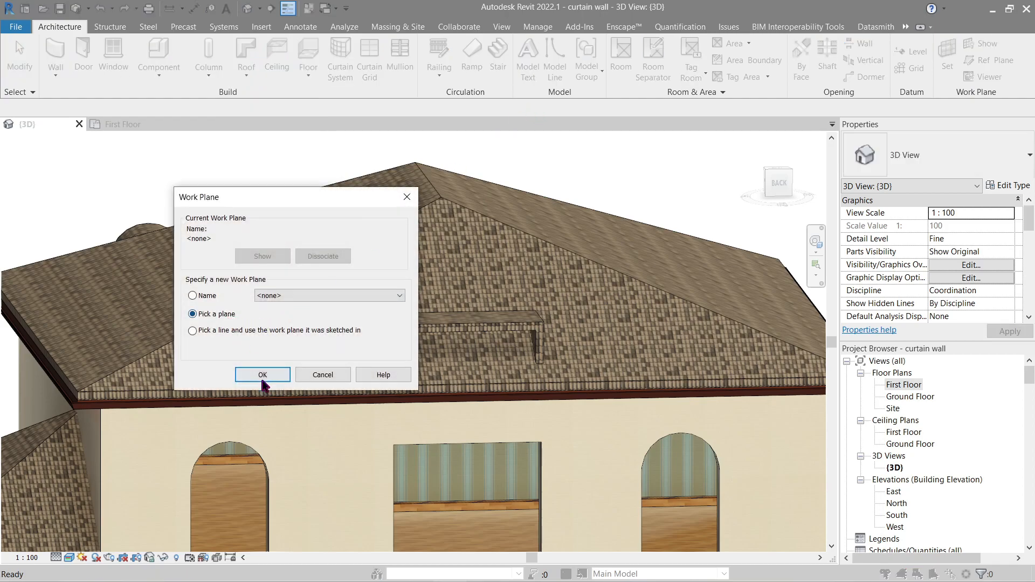
click(262, 374)
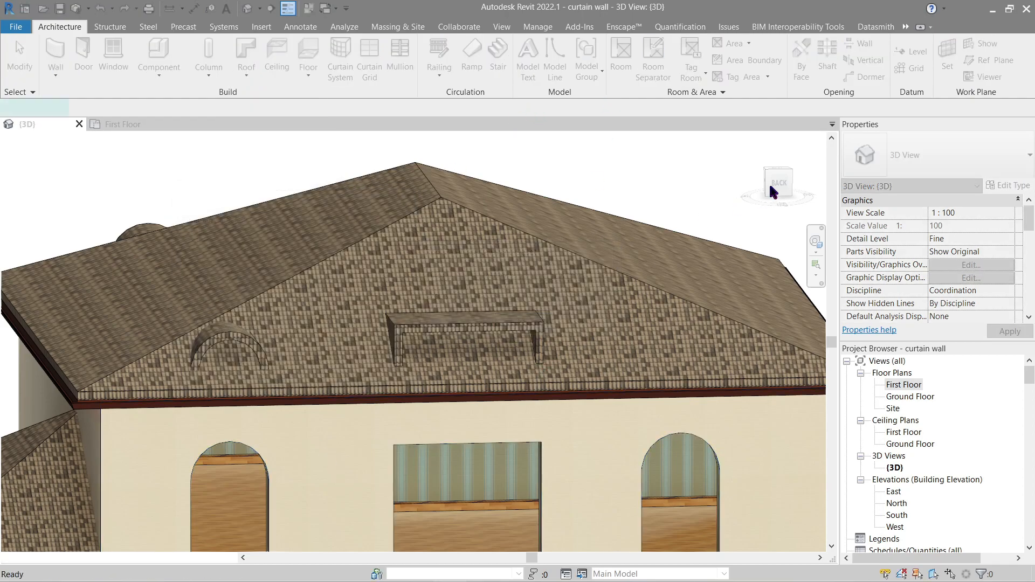
click(99, 65)
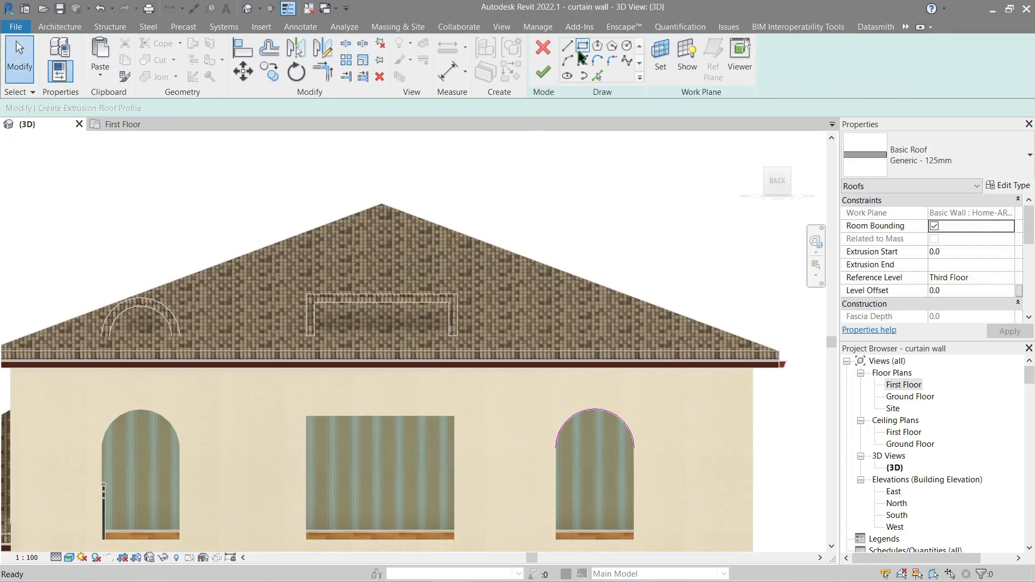
click(566, 45)
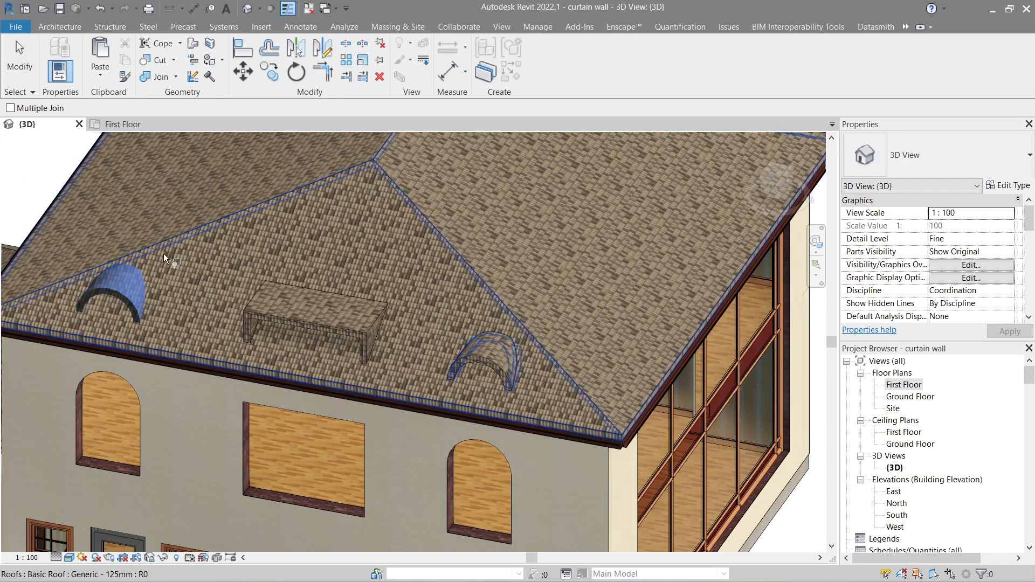
drag(165, 264, 473, 296)
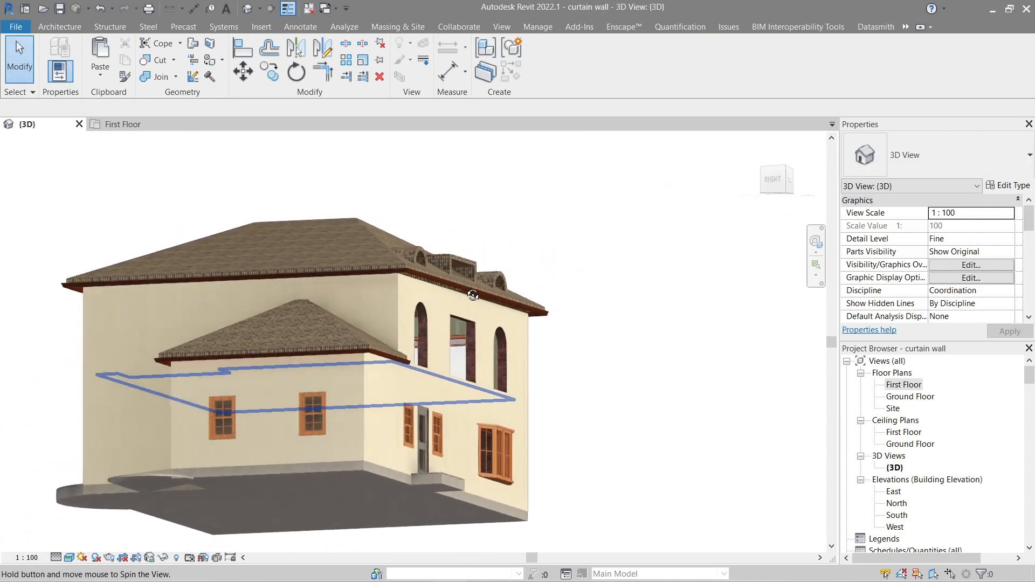
drag(473, 294, 196, 483)
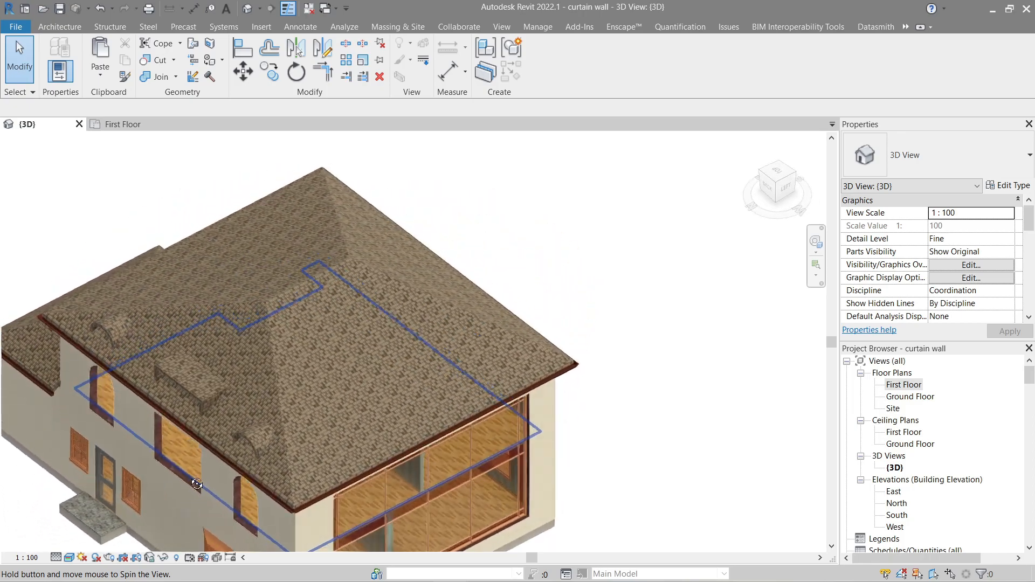
drag(199, 482, 581, 408)
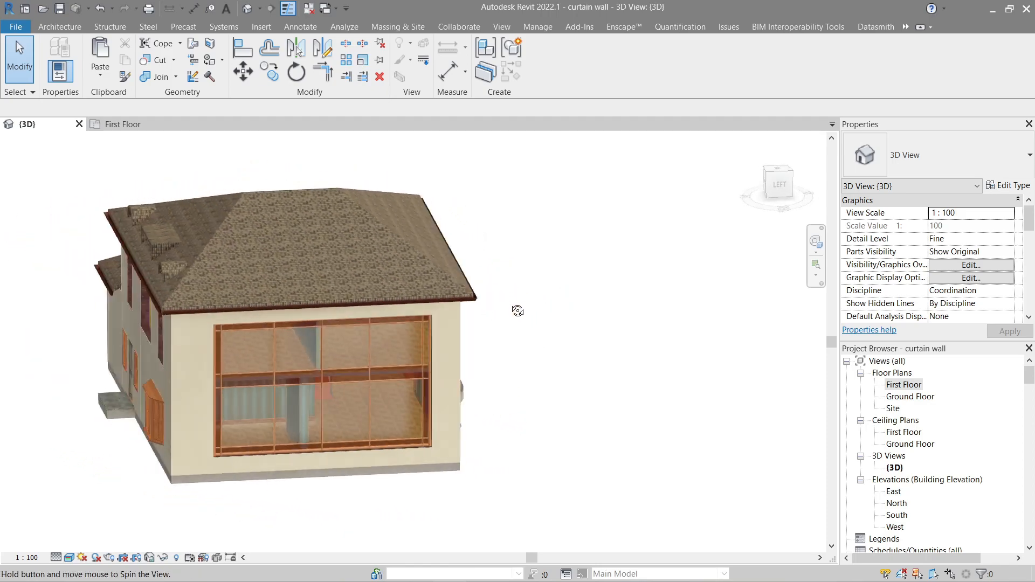
drag(519, 311, 601, 266)
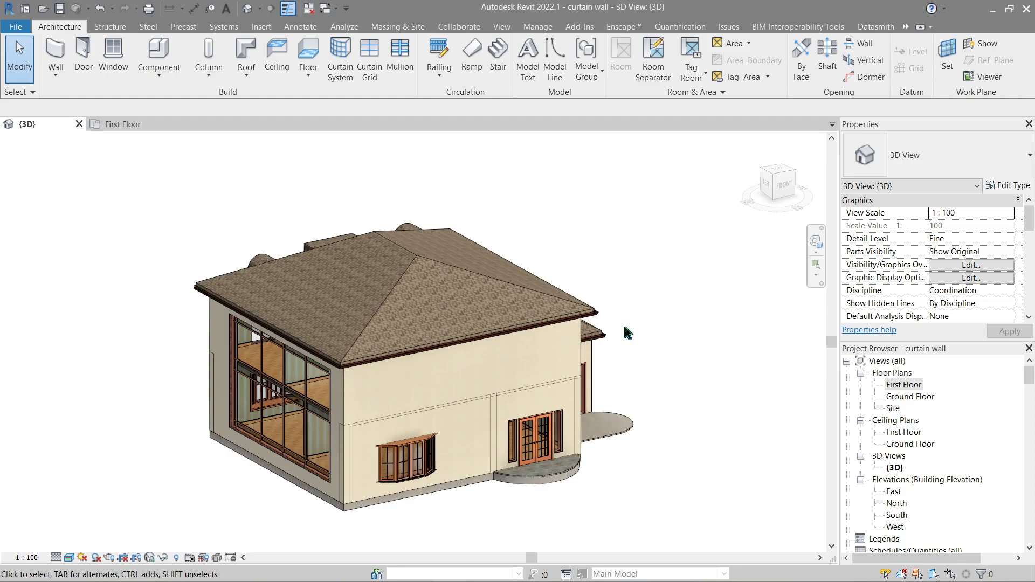
mouse_move(632, 306)
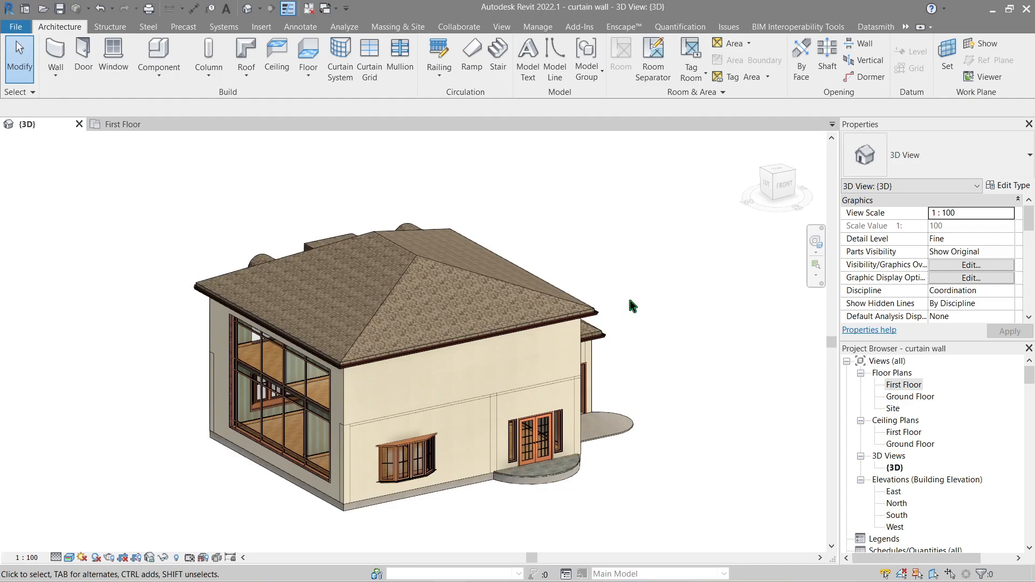